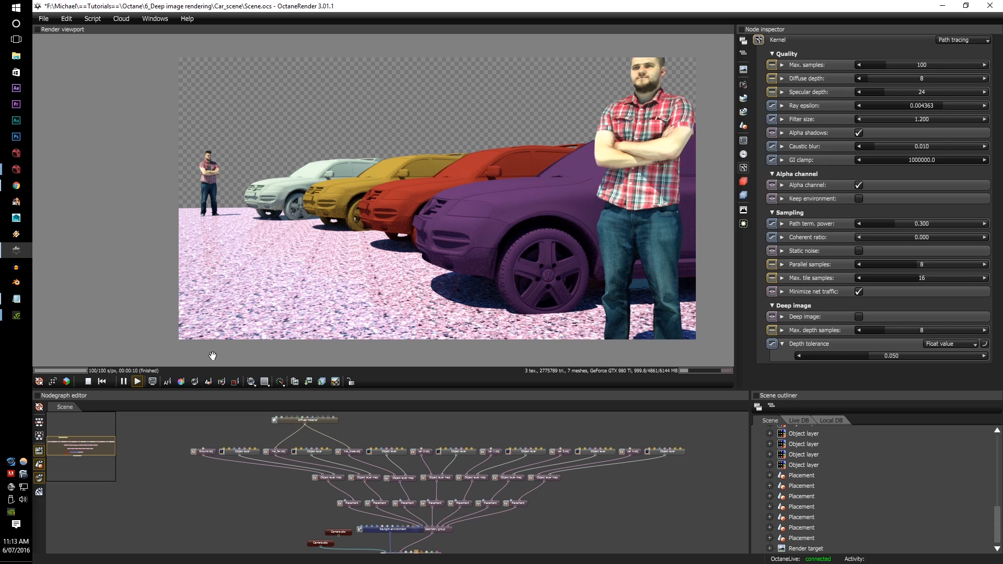
{"action": "mouse_move", "coordinate": [349, 64]}
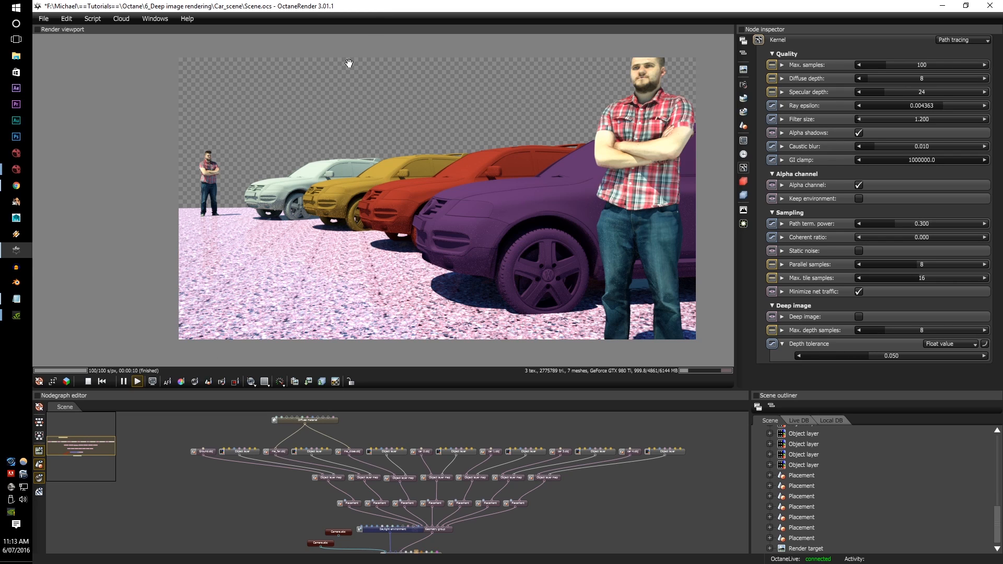
{"action": "mouse_move", "coordinate": [383, 234]}
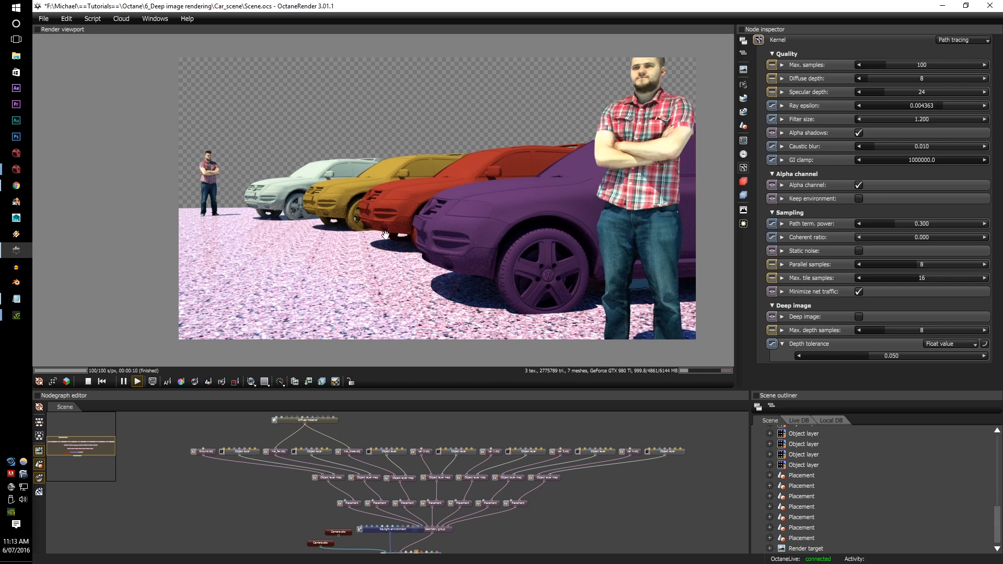
{"action": "mouse_move", "coordinate": [154, 213]}
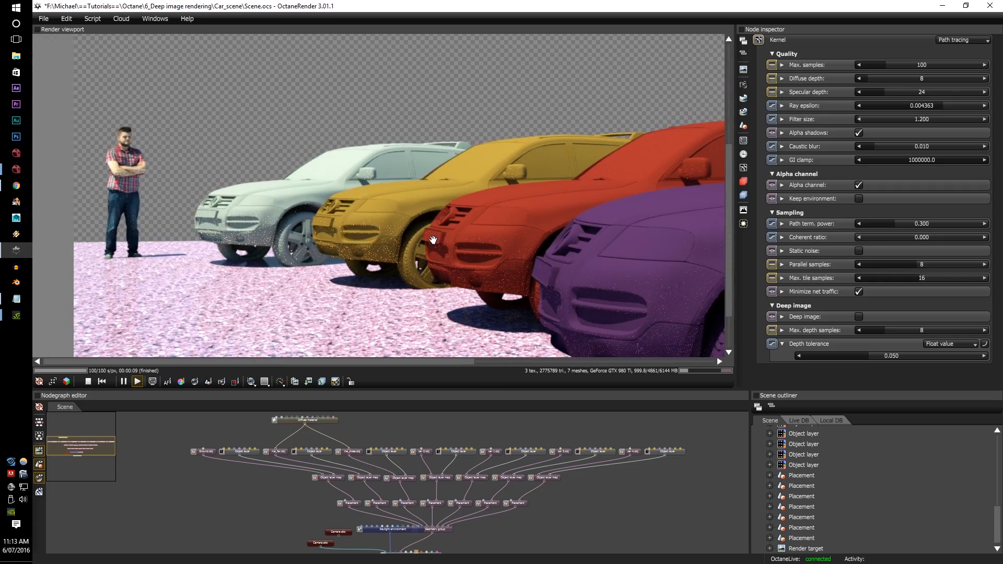
{"action": "mouse_move", "coordinate": [376, 168]}
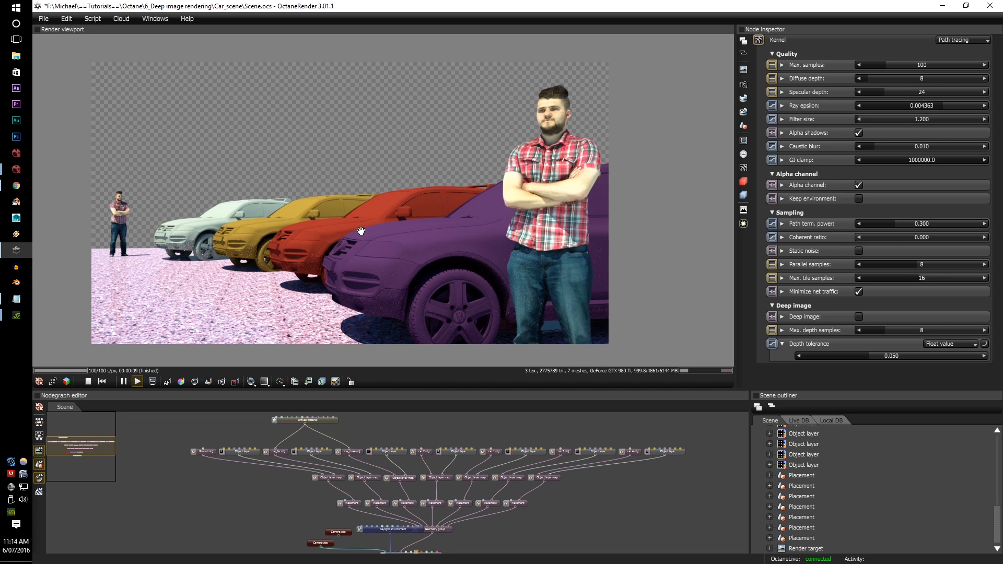
{"action": "mouse_move", "coordinate": [454, 265]}
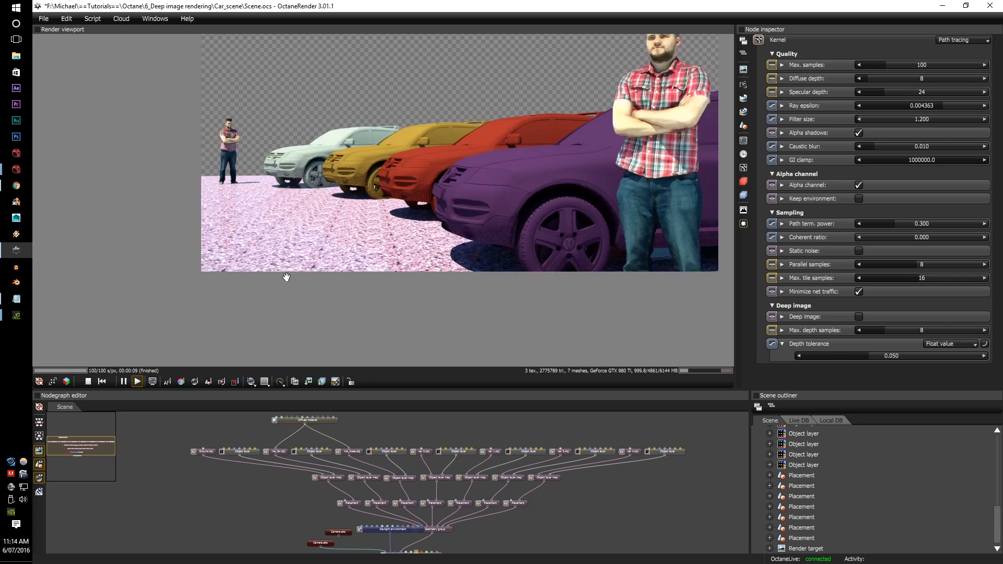
{"action": "mouse_move", "coordinate": [481, 171]}
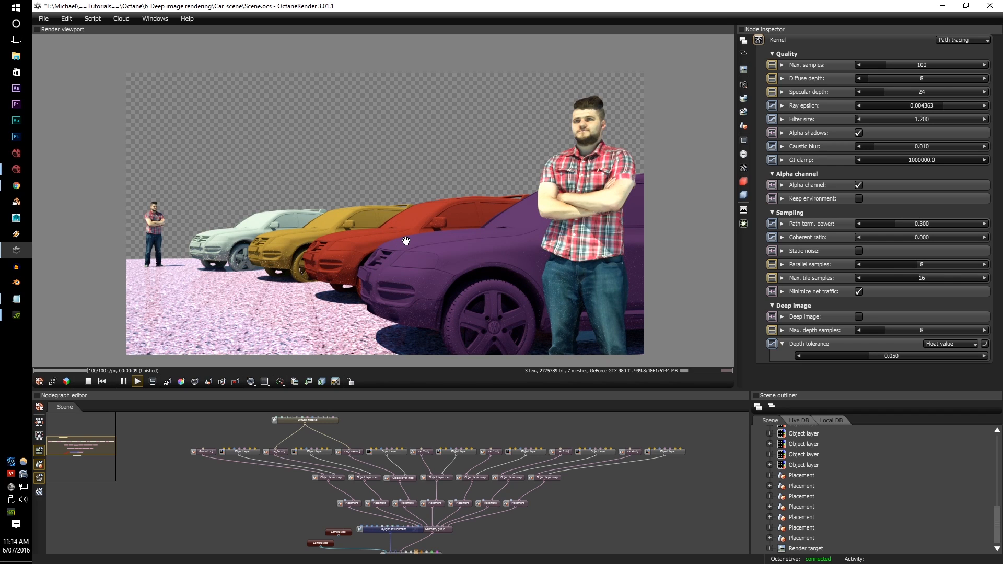
{"action": "mouse_move", "coordinate": [337, 253]}
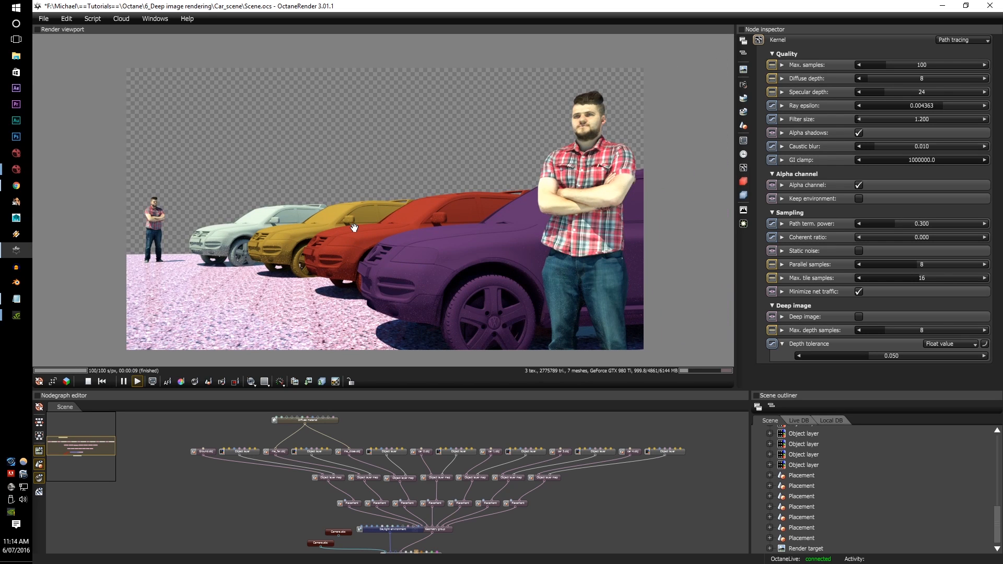
{"action": "mouse_move", "coordinate": [409, 233]}
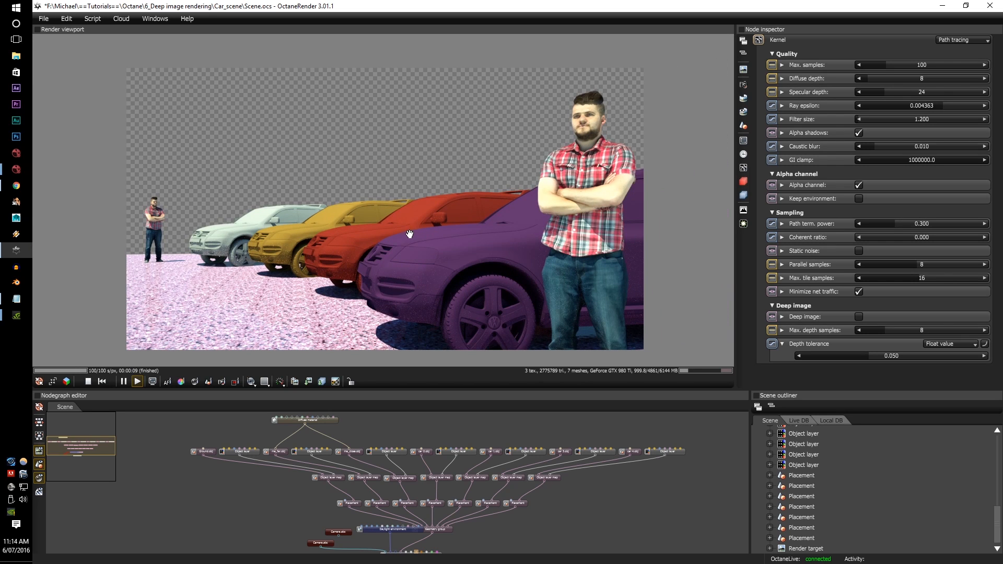
{"action": "mouse_move", "coordinate": [409, 238]}
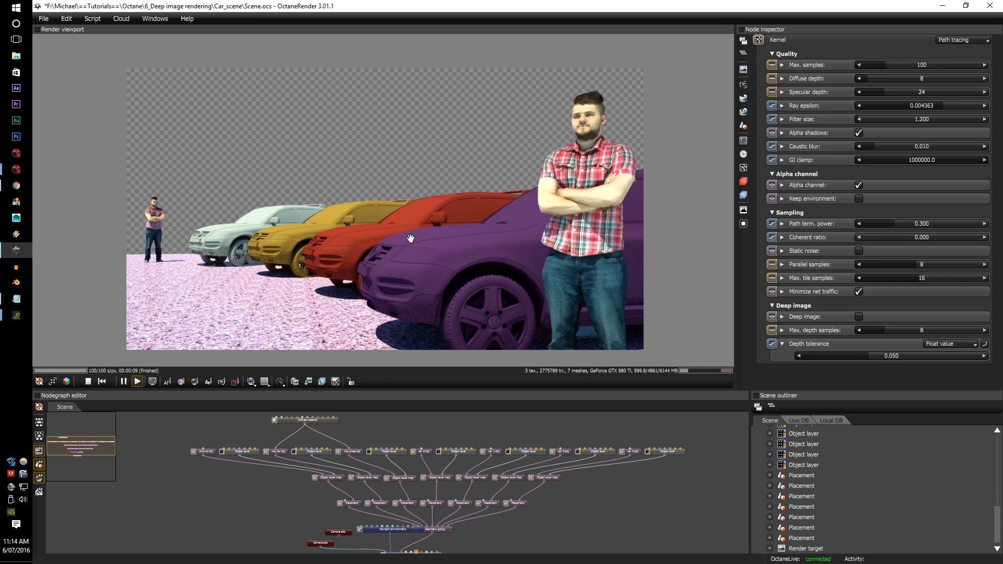
{"action": "mouse_move", "coordinate": [491, 230]}
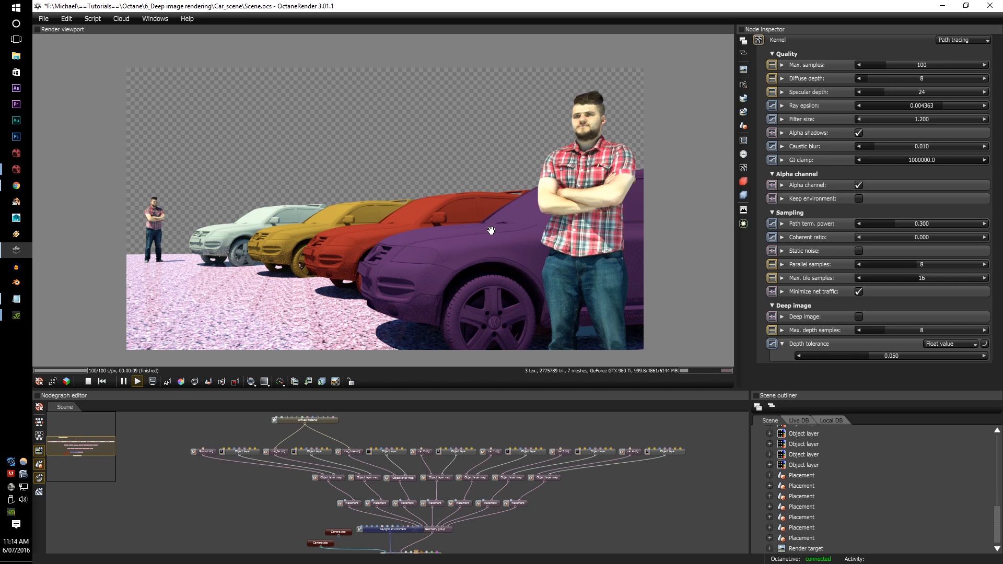
Cycle the render kernel through direct lighting and PMC, ending back on path tracing
{"action": "left_click", "coordinate": [962, 40]}
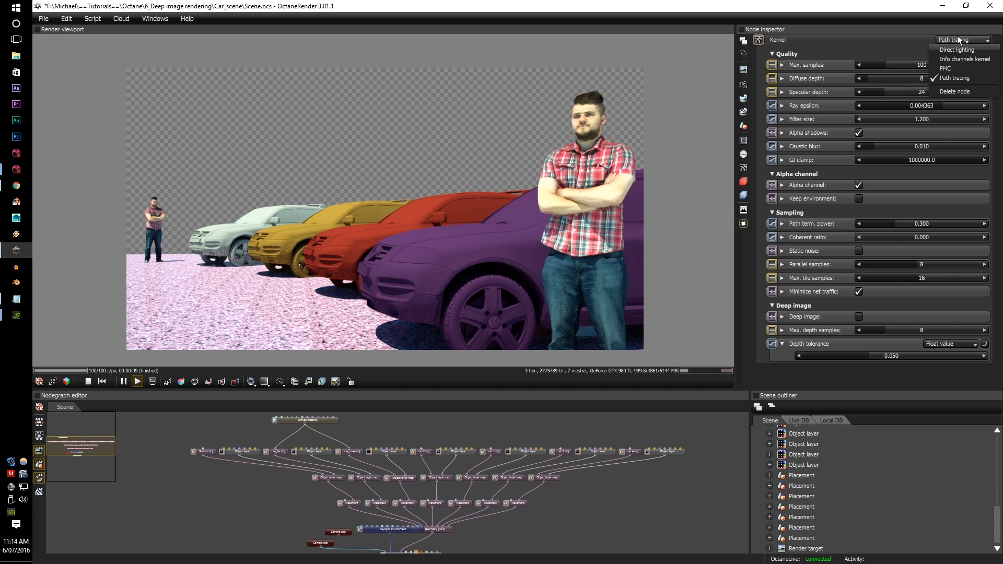
{"action": "left_click", "coordinate": [956, 50]}
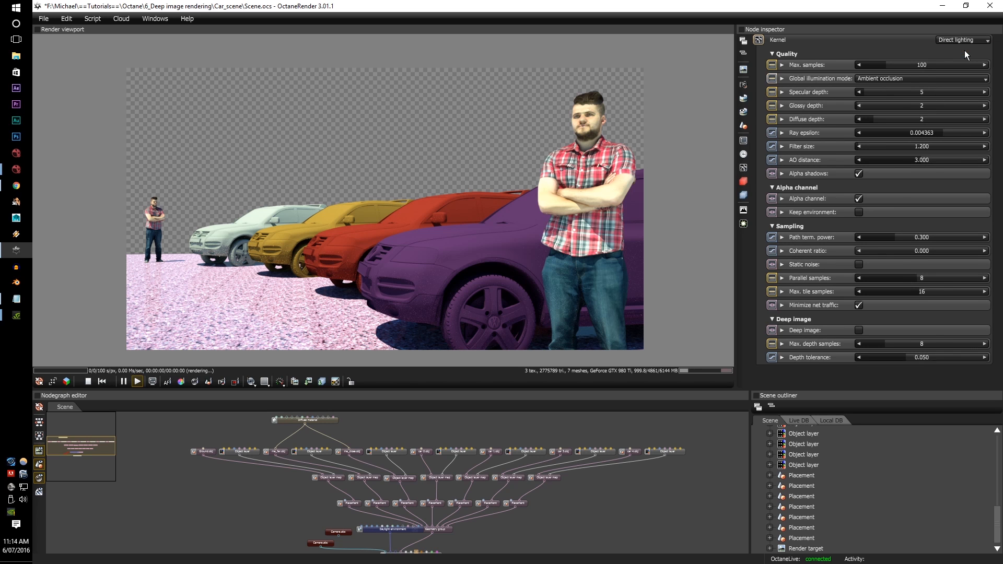
{"action": "left_click", "coordinate": [962, 40]}
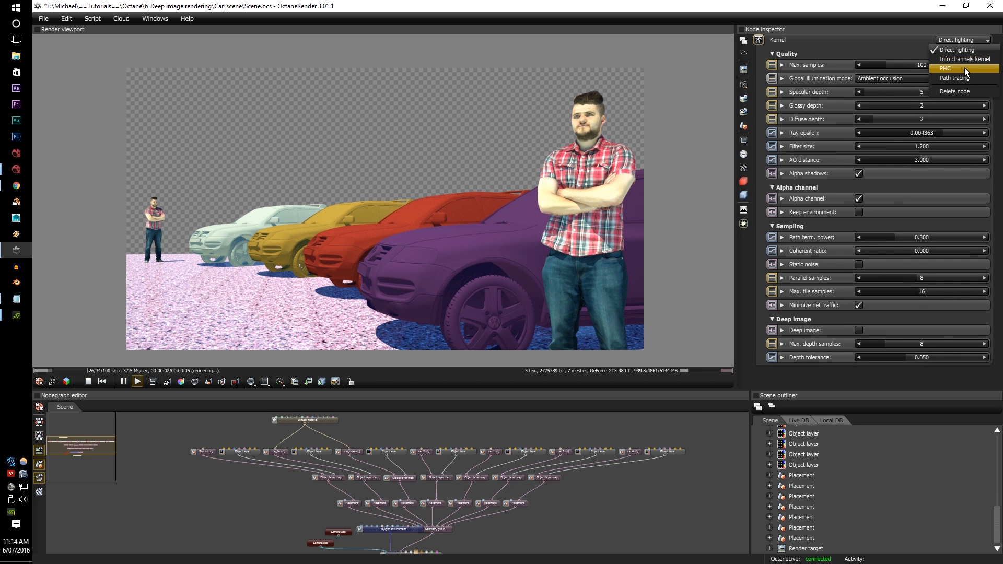
{"action": "left_click", "coordinate": [949, 69]}
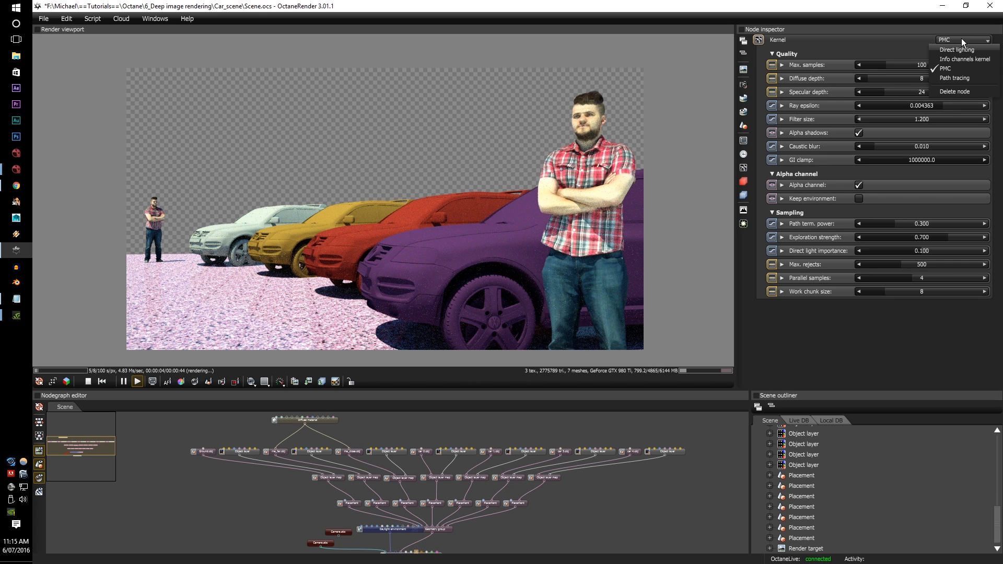
{"action": "mouse_move", "coordinate": [956, 69]}
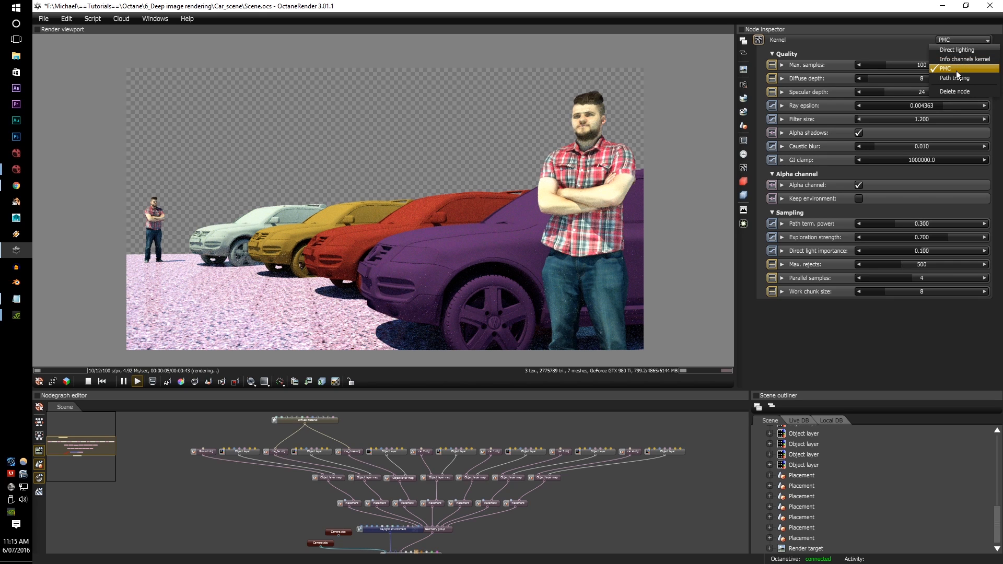
{"action": "left_click", "coordinate": [954, 77]}
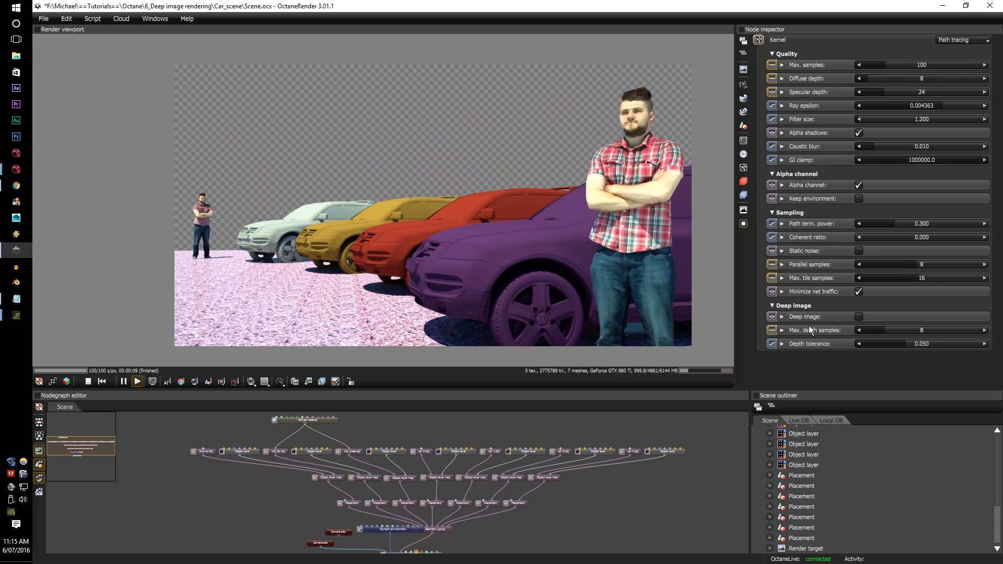
{"action": "mouse_move", "coordinate": [797, 305]}
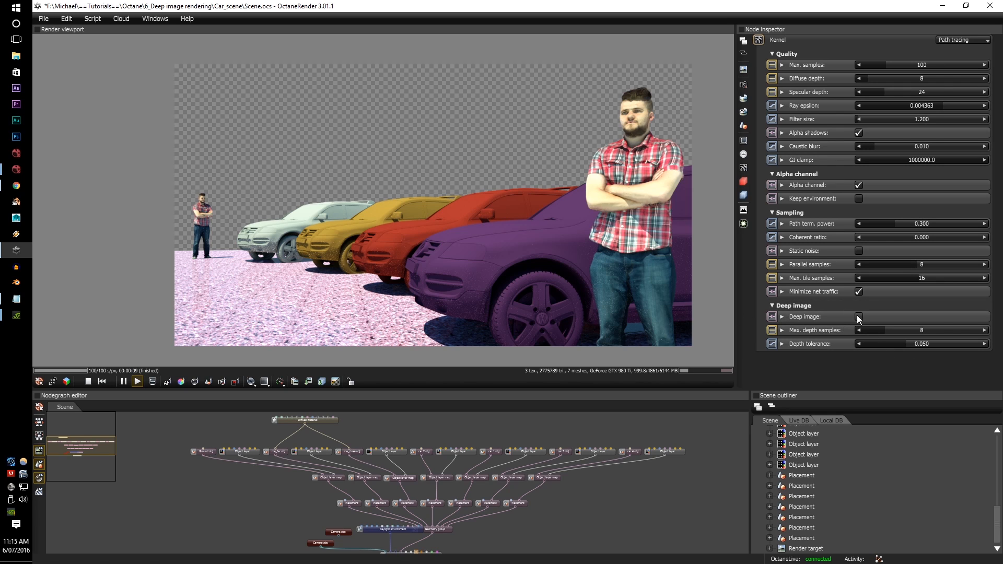
Enable Deep image in the kernel settings and let the car scene re-render to 100 samples
{"action": "left_click", "coordinate": [859, 317]}
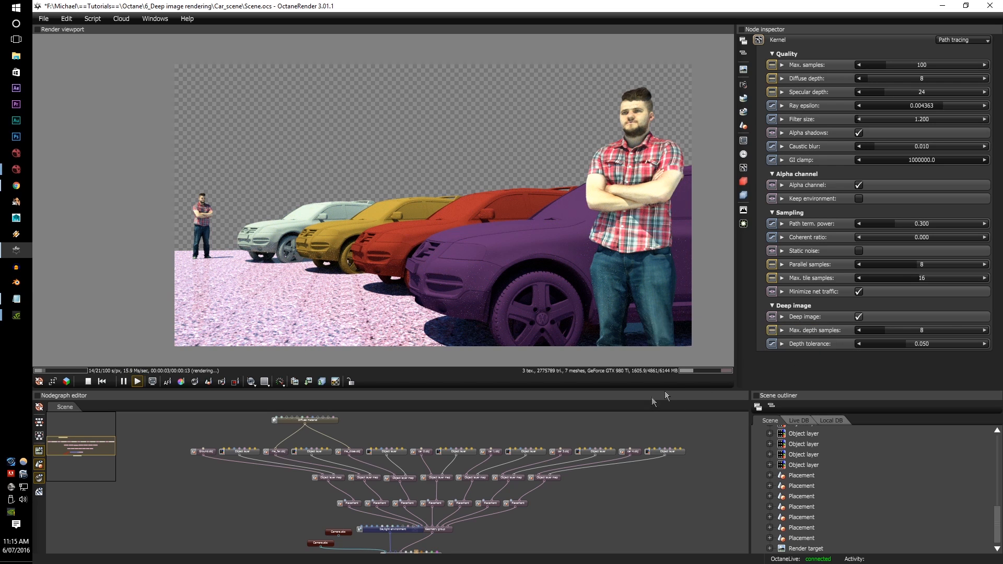
{"action": "mouse_move", "coordinate": [563, 386]}
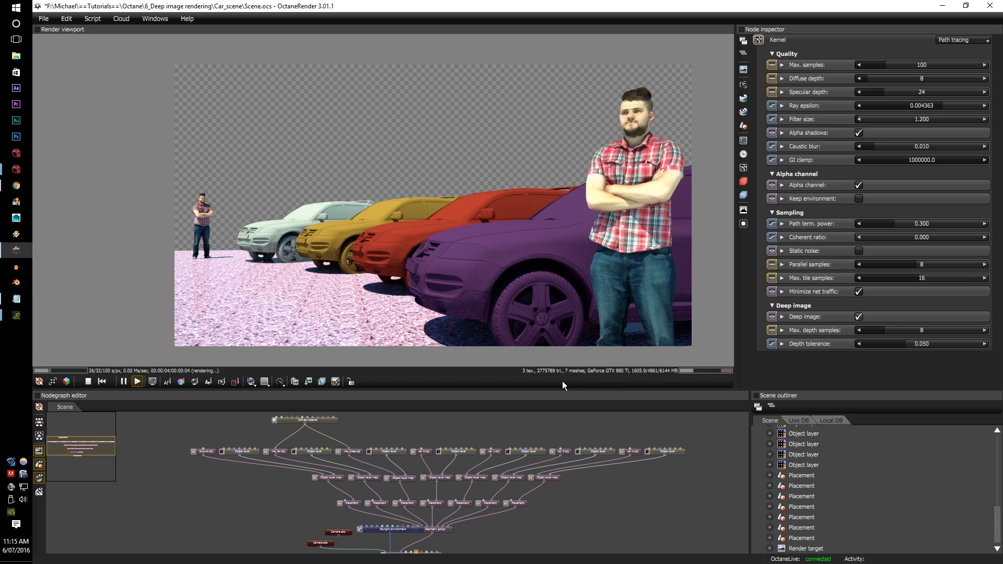
{"action": "mouse_move", "coordinate": [690, 377]}
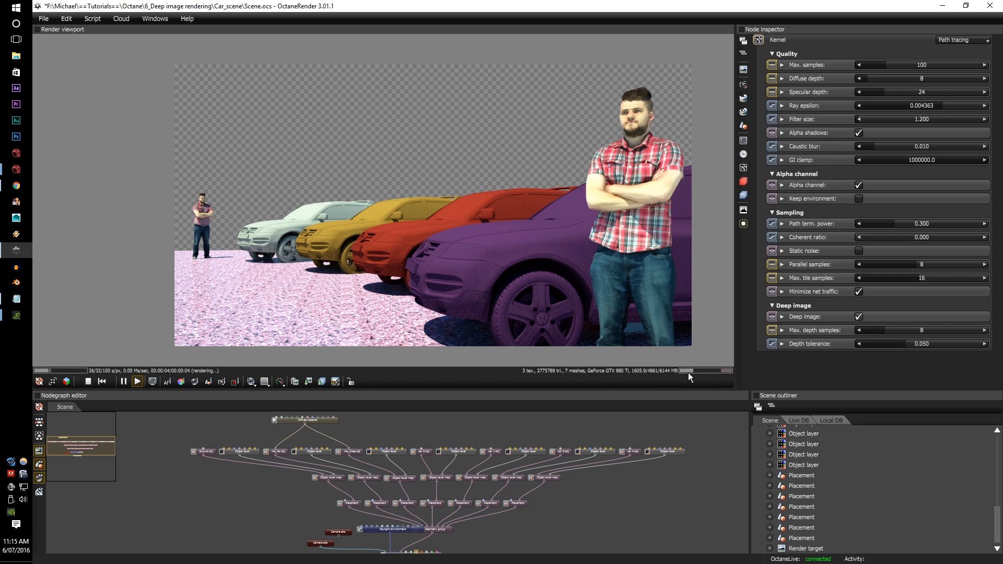
{"action": "left_click", "coordinate": [858, 316]}
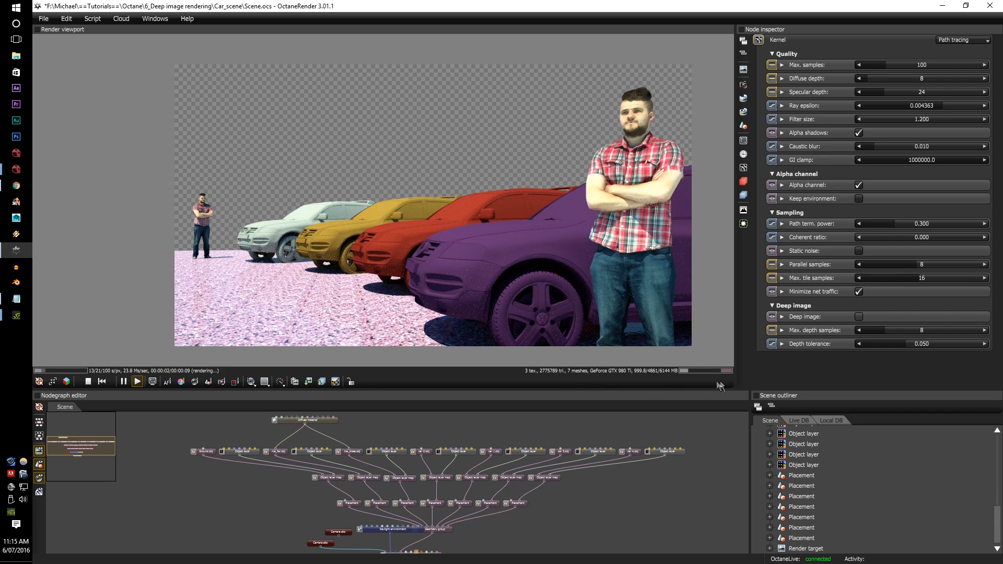
{"action": "mouse_move", "coordinate": [754, 380]}
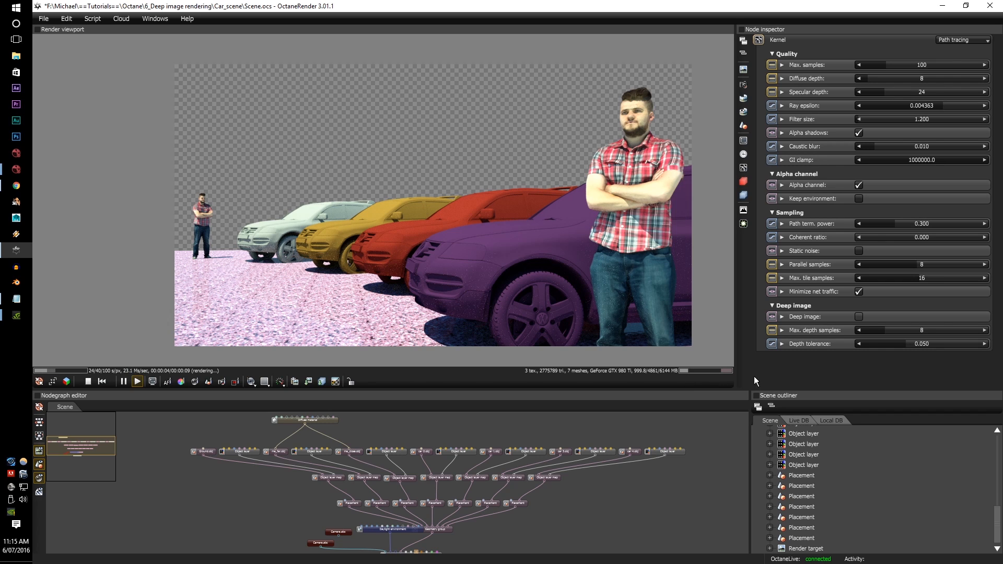
{"action": "left_click", "coordinate": [859, 317]}
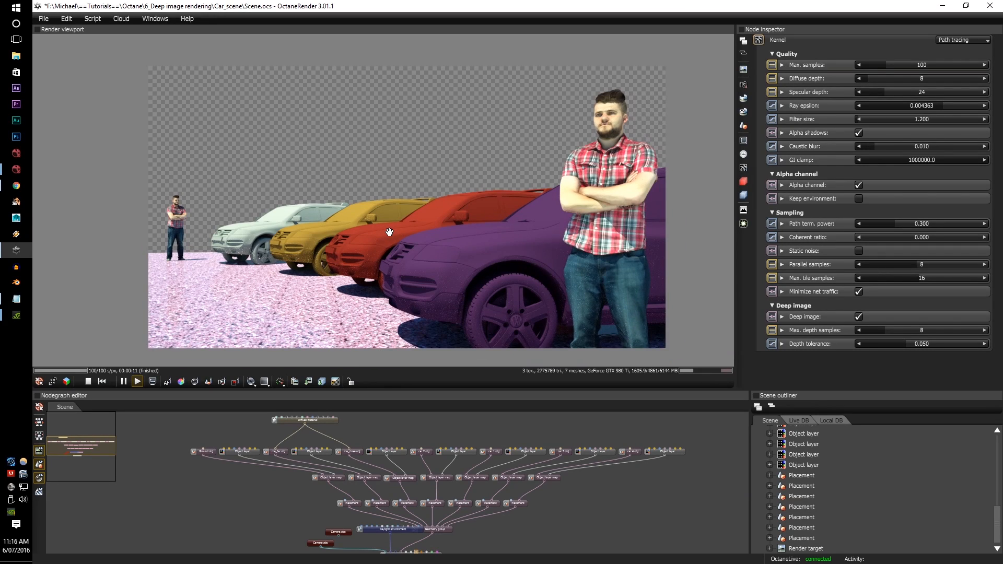
{"action": "mouse_move", "coordinate": [802, 346]}
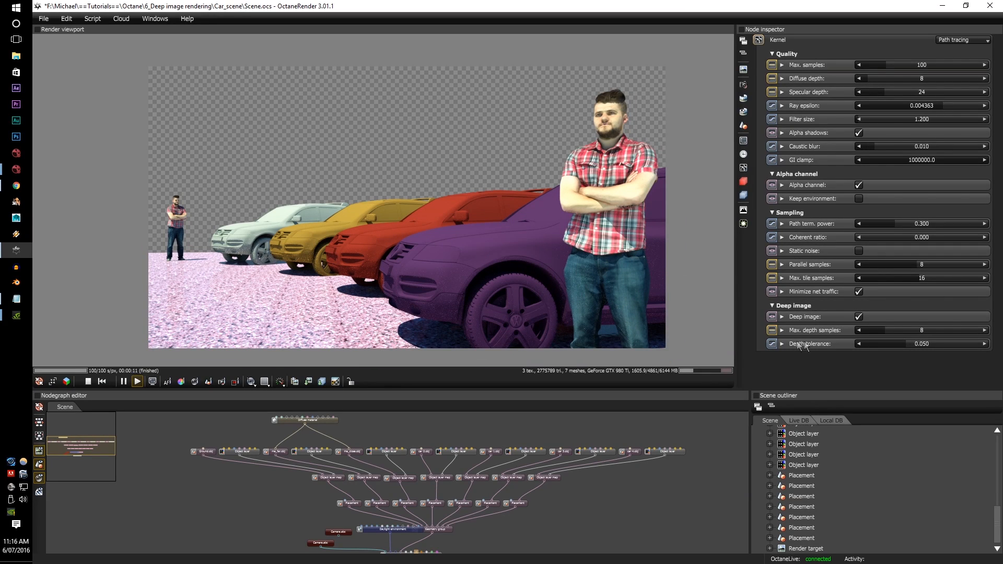
{"action": "mouse_move", "coordinate": [804, 341]}
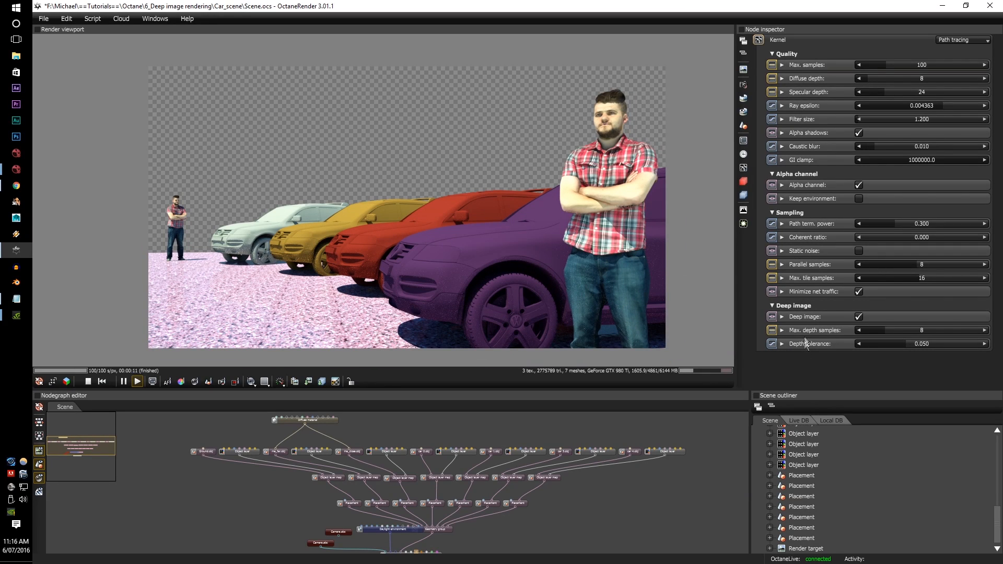
{"action": "mouse_move", "coordinate": [787, 356]}
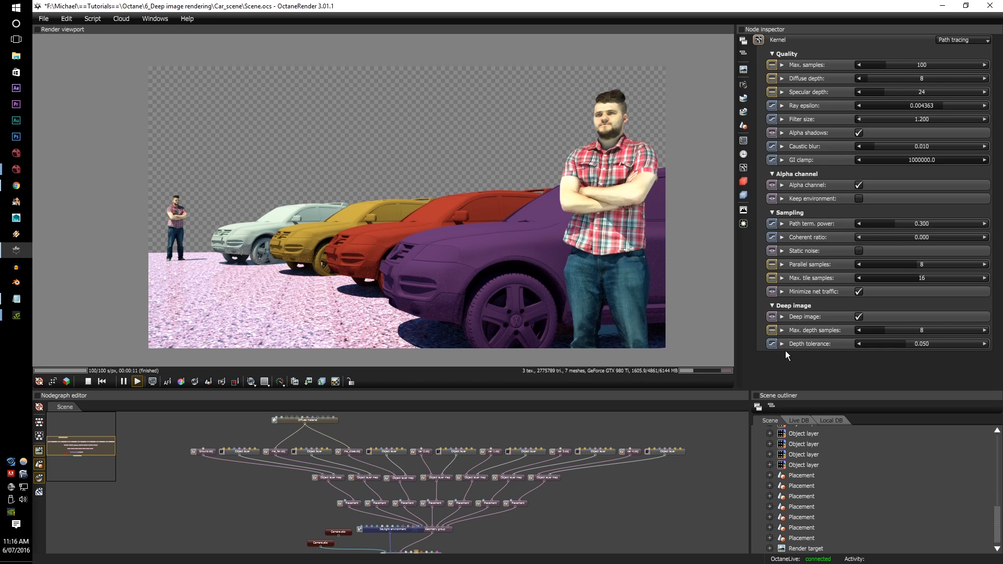
{"action": "mouse_move", "coordinate": [783, 335]}
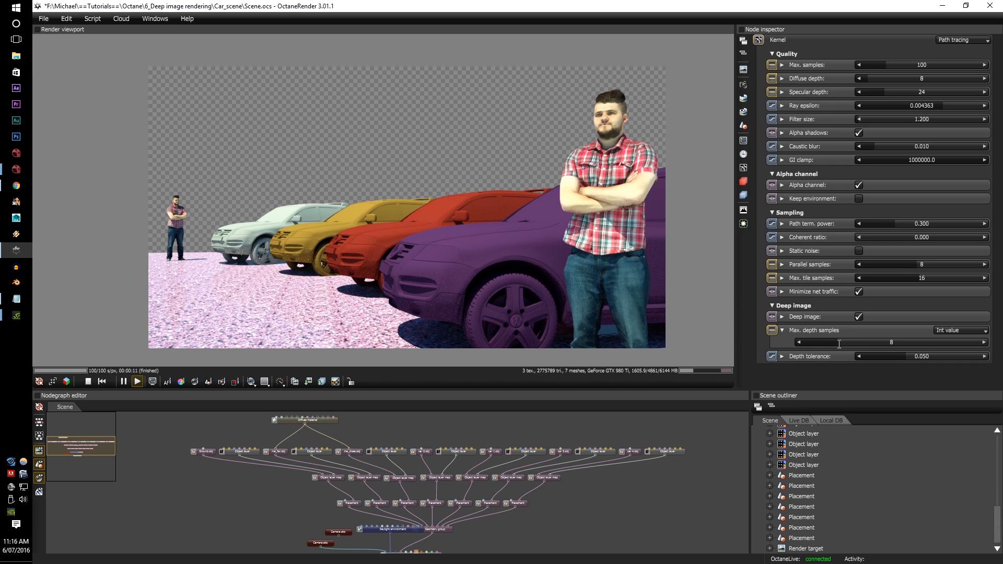
Raise Max. depth samples from 8 to 32, keep depth tolerance 0.050, and collapse both rows
{"action": "left_click", "coordinate": [985, 343]}
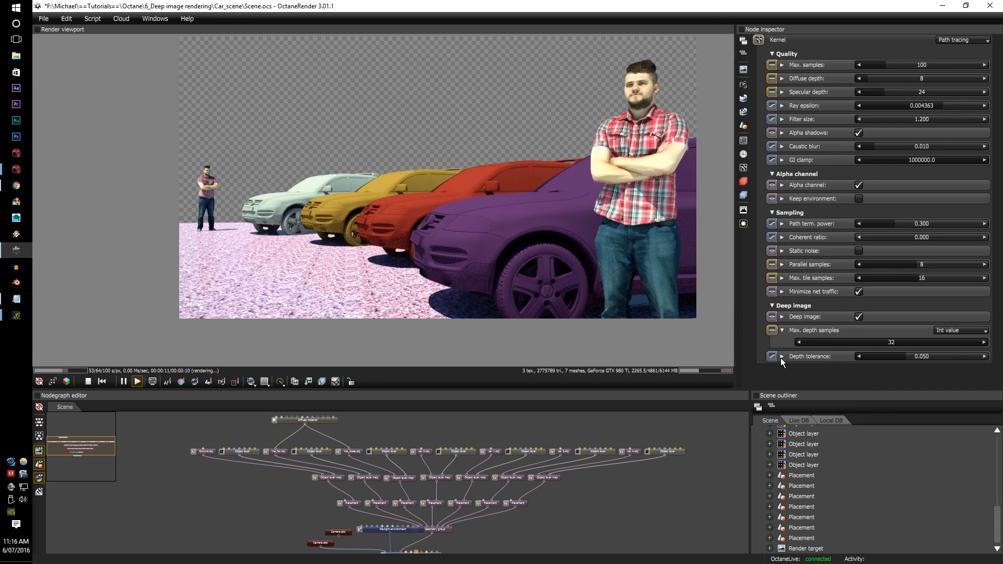
{"action": "mouse_move", "coordinate": [795, 362]}
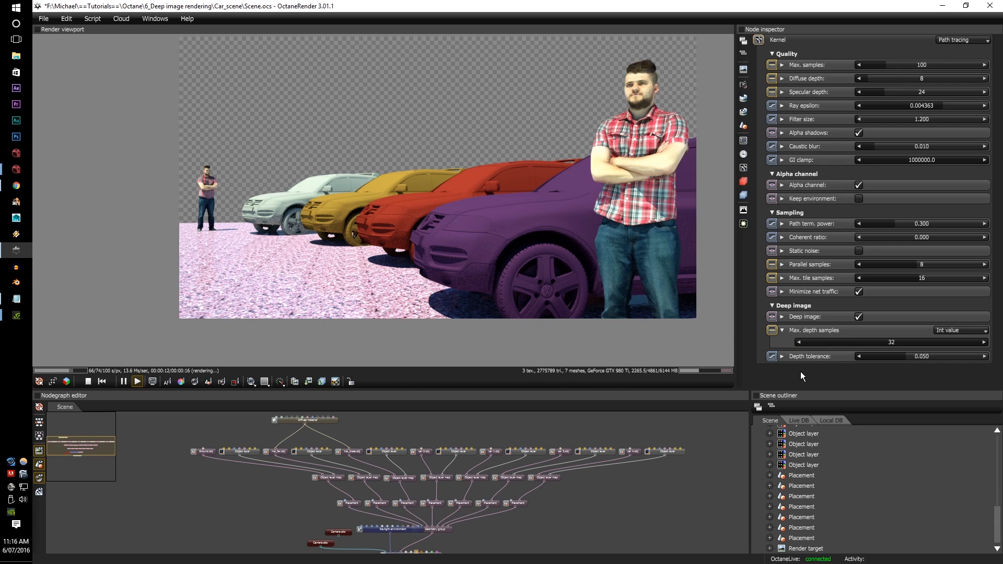
{"action": "mouse_move", "coordinate": [782, 361]}
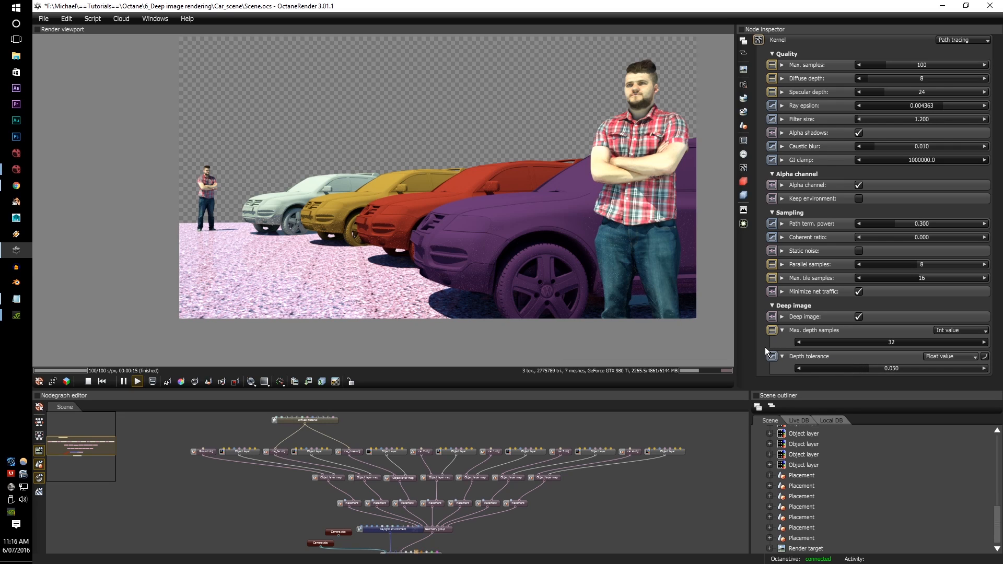
{"action": "left_click", "coordinate": [782, 330]}
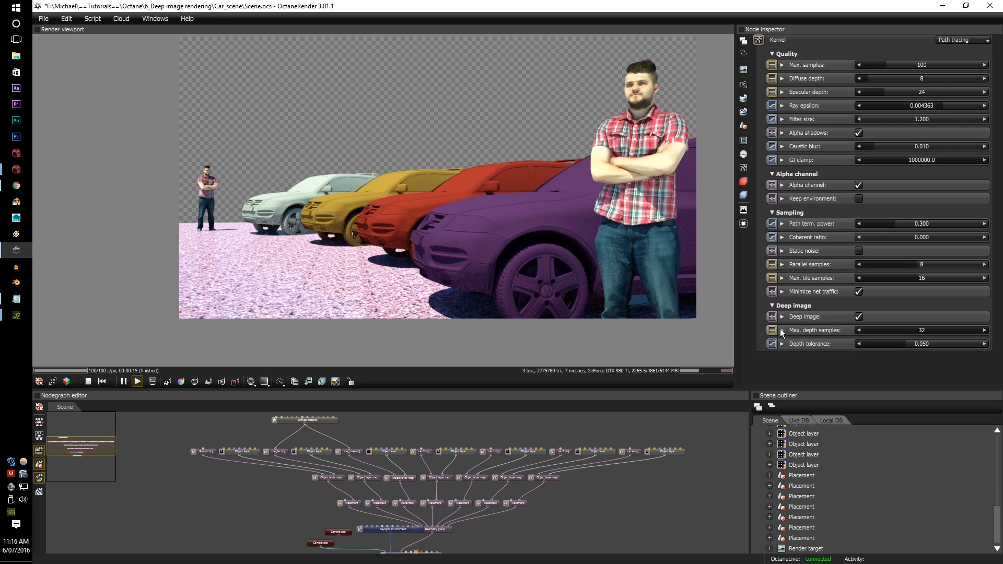
{"action": "left_click", "coordinate": [782, 343]}
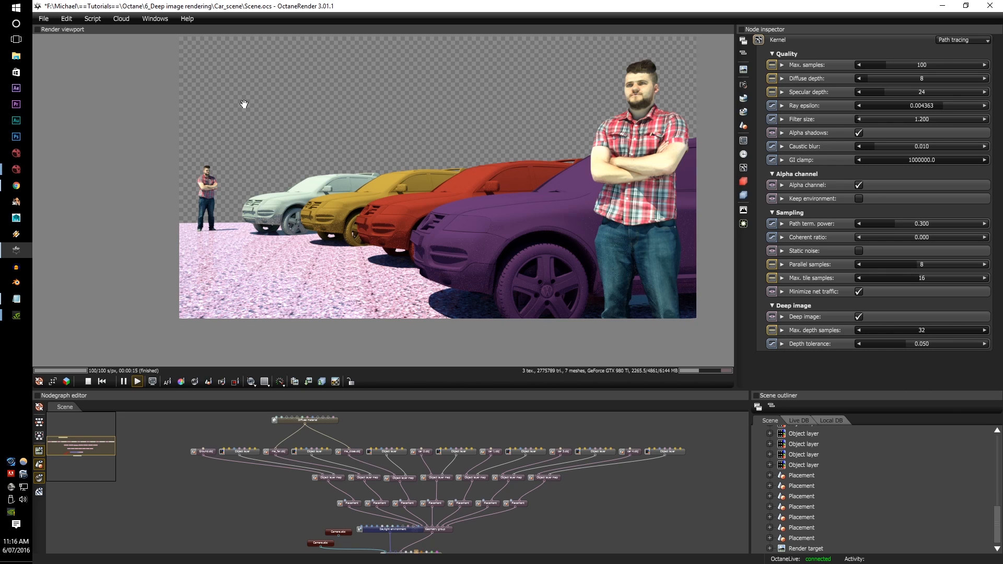
{"action": "mouse_move", "coordinate": [748, 179]}
{"action": "type", "text": "200"}
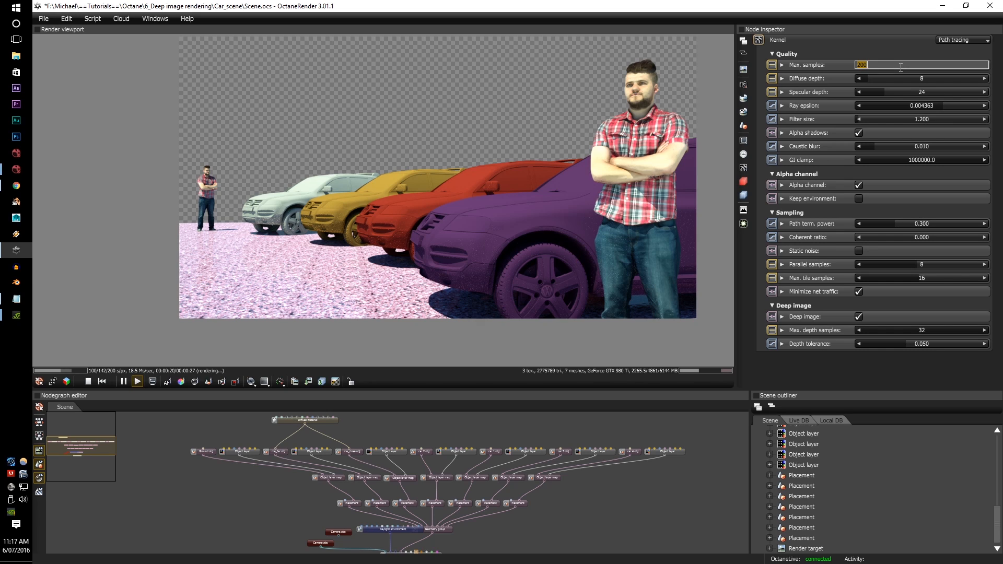
Raise Max. samples to 400 and let the car scene render to completion
{"action": "type", "text": "400"}
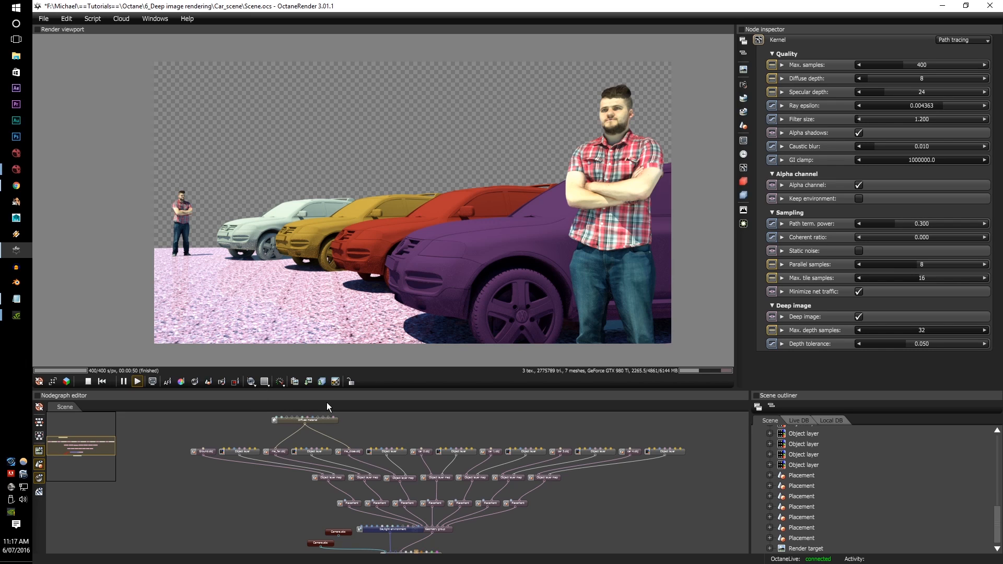
{"action": "mouse_move", "coordinate": [306, 401]}
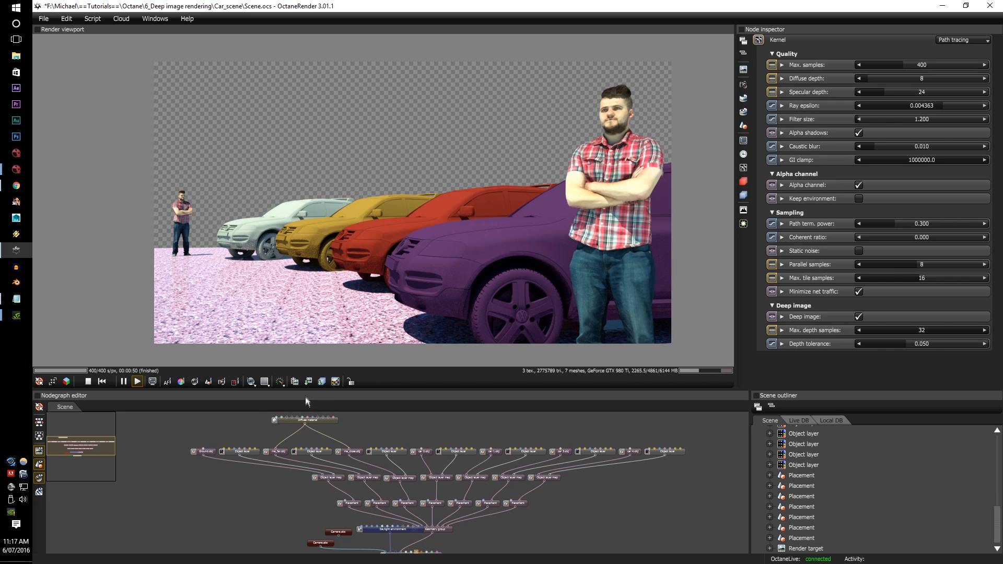
{"action": "mouse_move", "coordinate": [308, 382]}
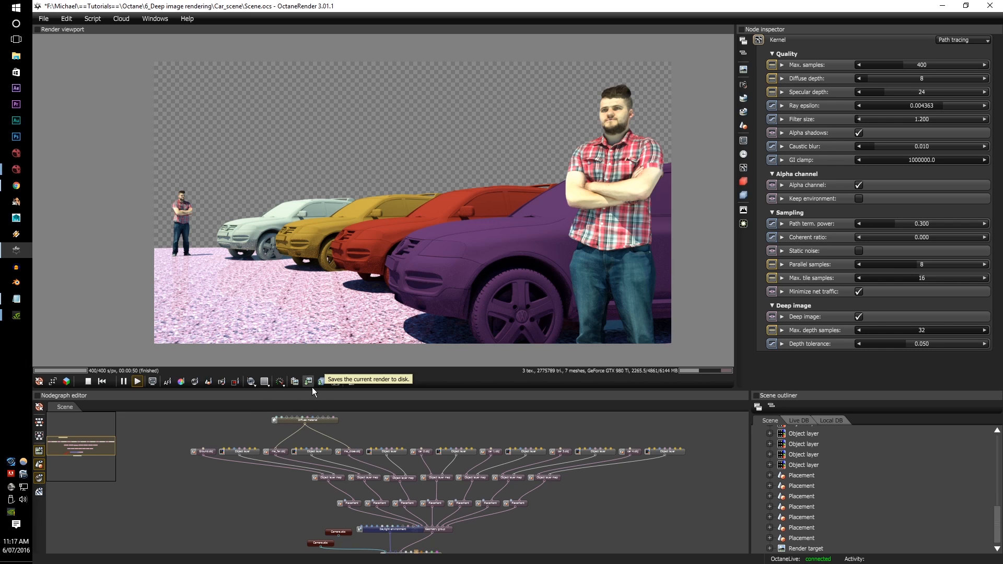
Save the 400-sample render as EXR Deep image named Deep_image_render.exr in Car_scene
{"action": "left_click", "coordinate": [308, 381]}
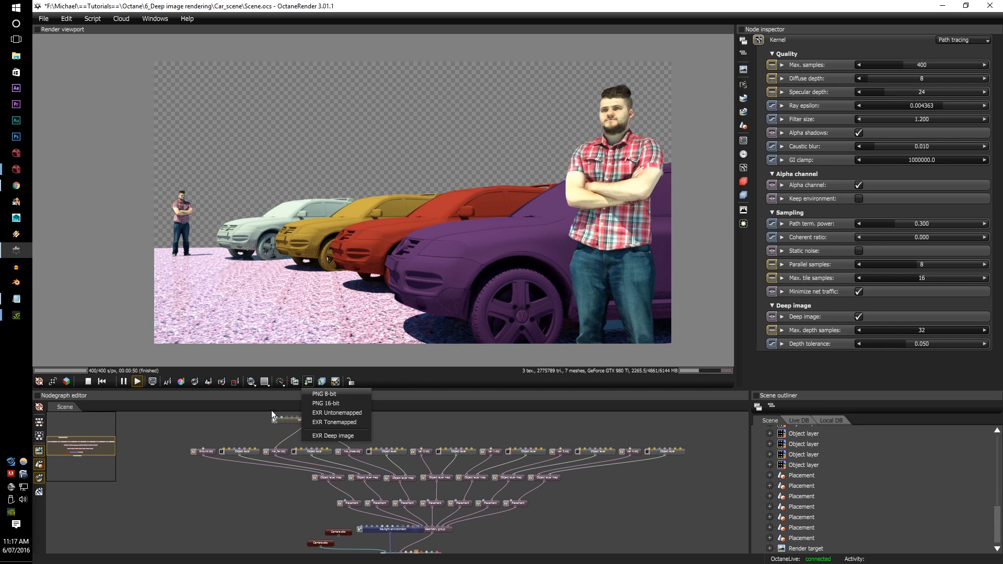
{"action": "mouse_move", "coordinate": [307, 389]}
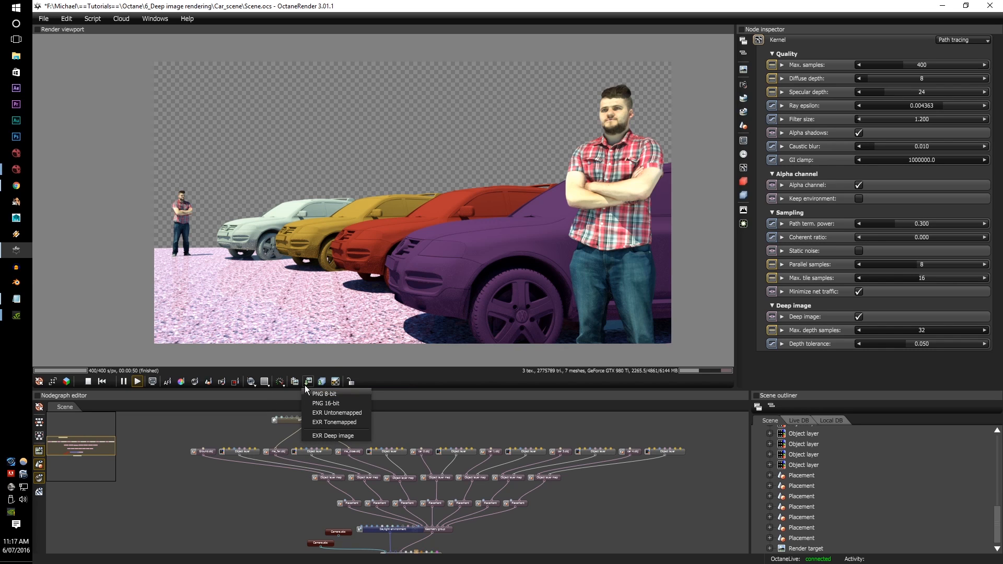
{"action": "mouse_move", "coordinate": [356, 435]}
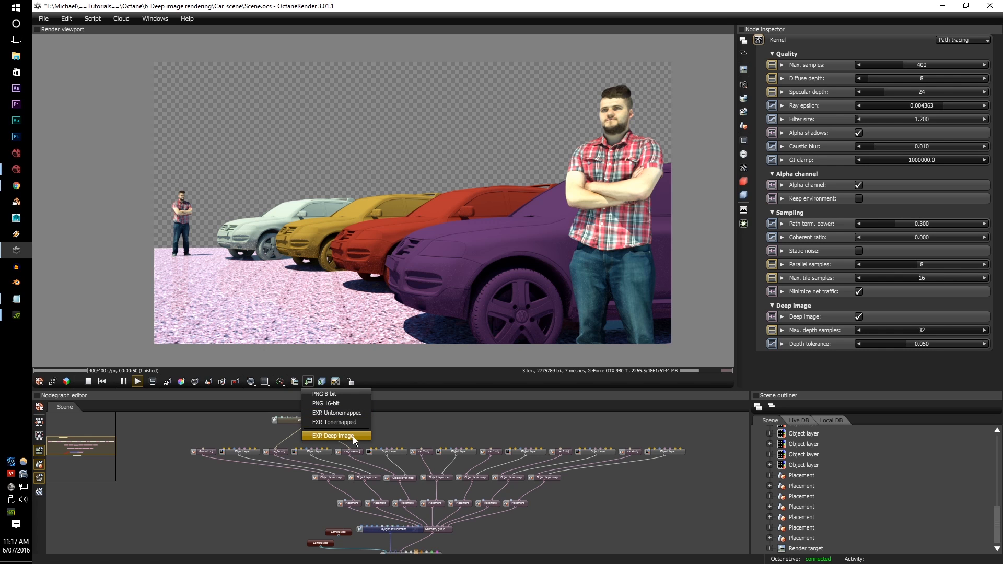
{"action": "mouse_move", "coordinate": [327, 444]}
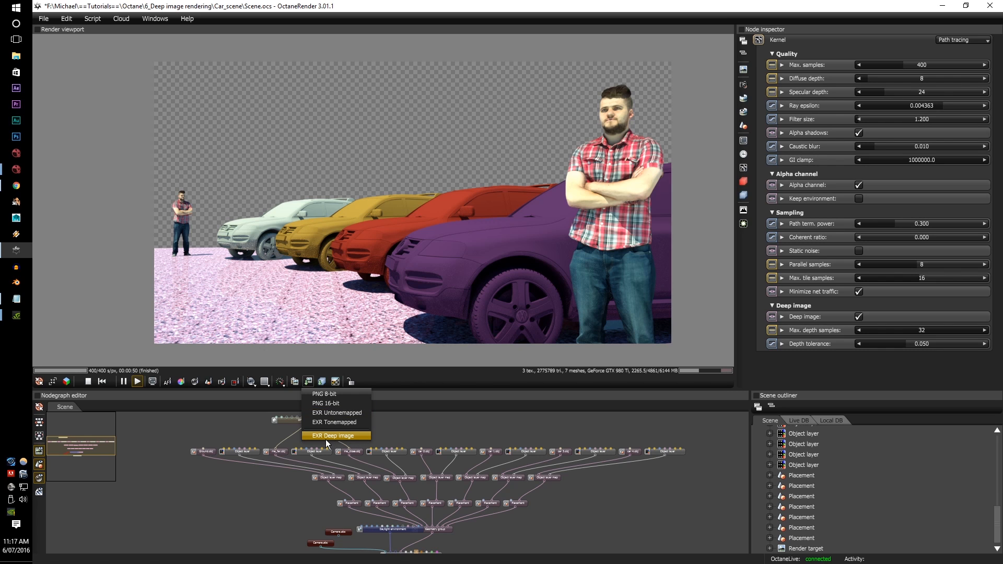
{"action": "left_click", "coordinate": [334, 436]}
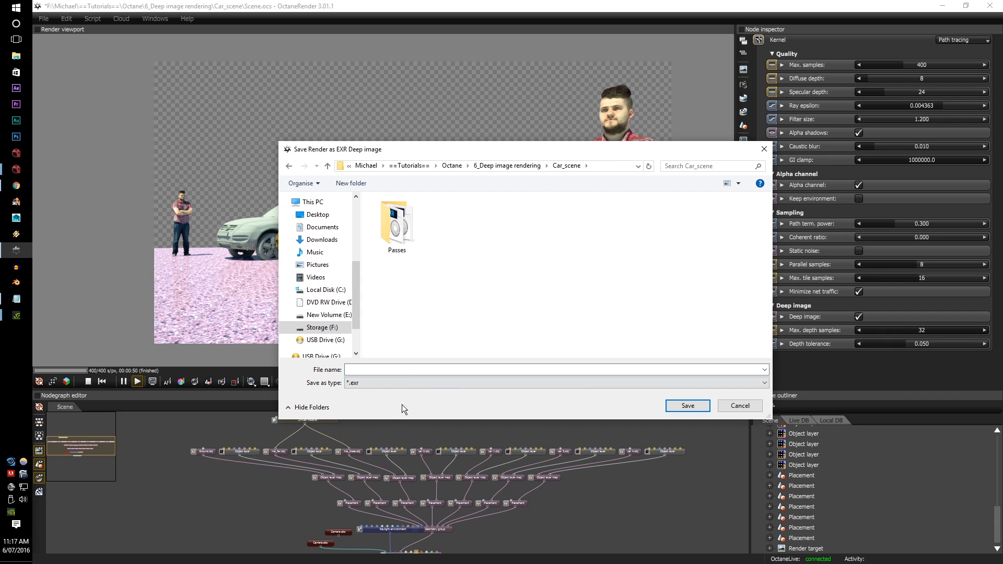
{"action": "type", "text": "D"}
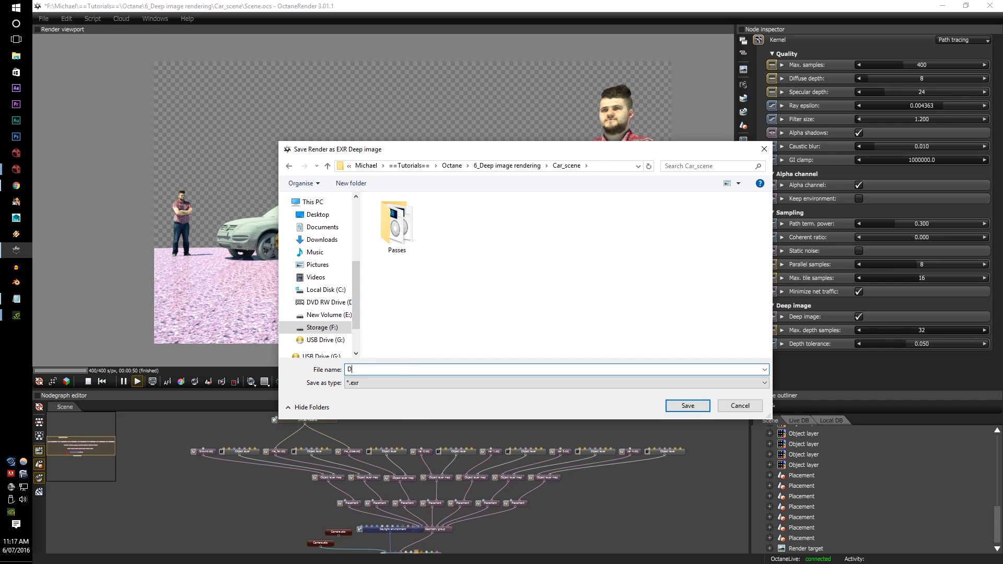
{"action": "left_click", "coordinate": [686, 406]}
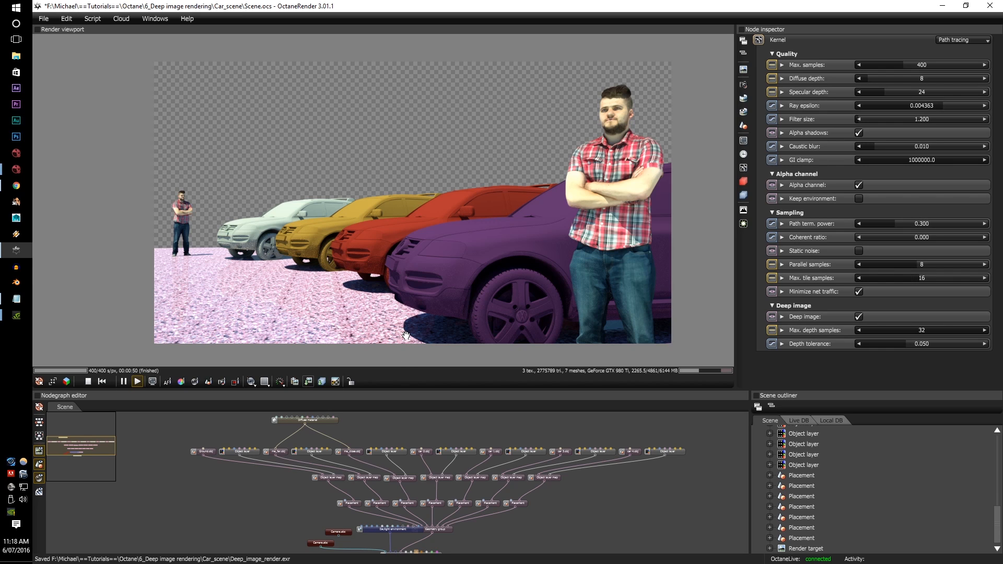
{"action": "mouse_move", "coordinate": [233, 248]}
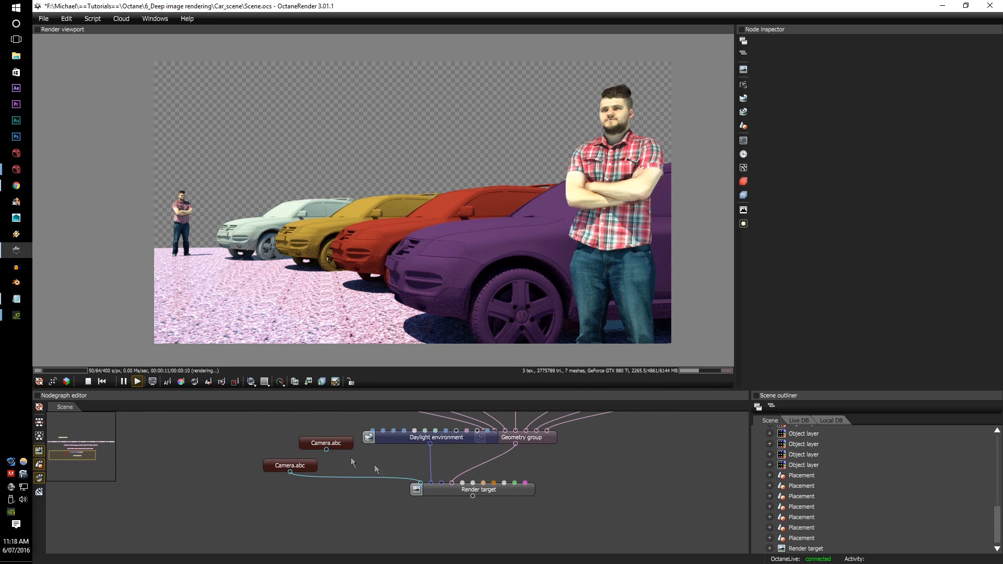
Enable the Render layer on the Render target with Active layer ID 1 for car and ground only
{"action": "left_click", "coordinate": [493, 482]}
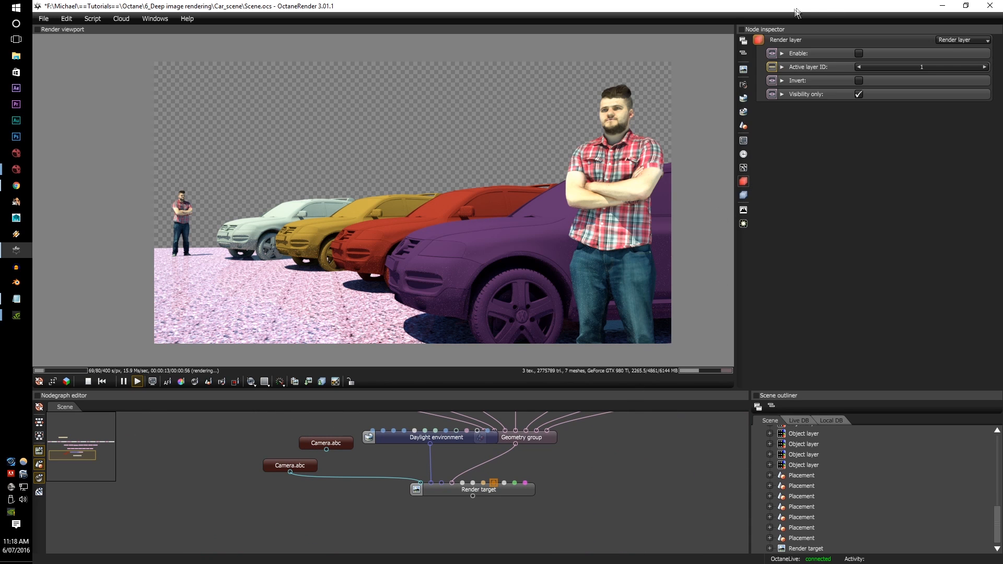
{"action": "left_click", "coordinate": [859, 53]}
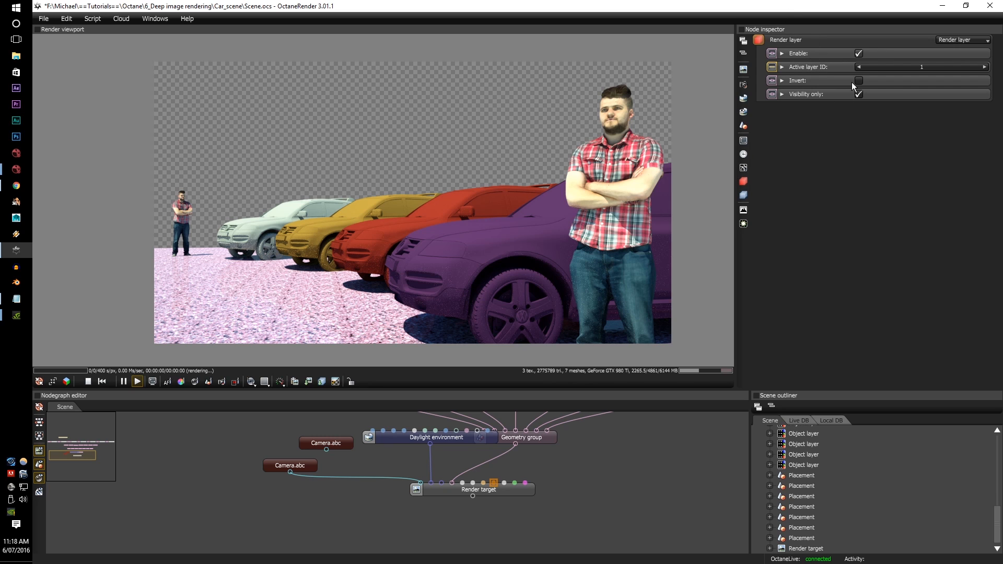
{"action": "left_click", "coordinate": [858, 94]}
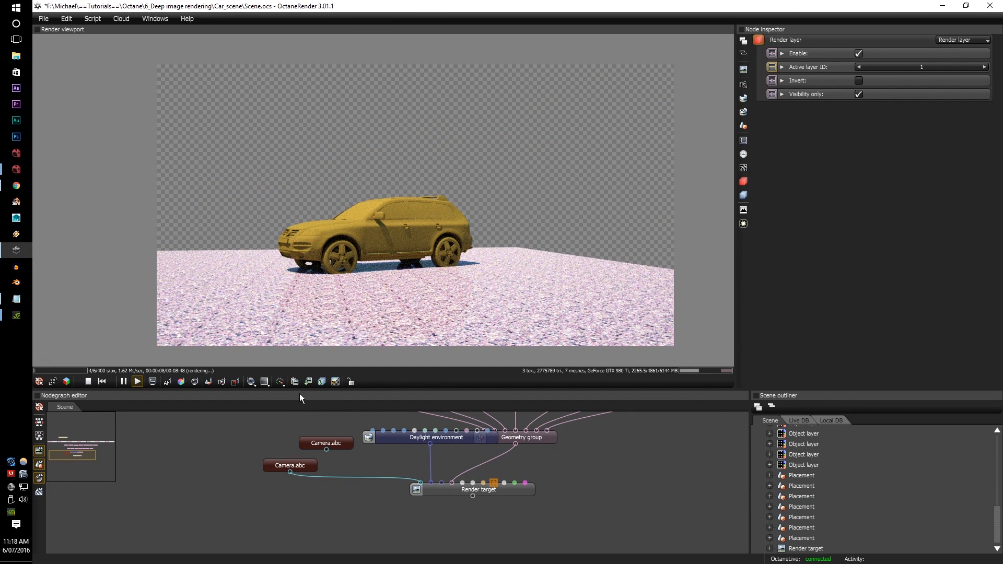
{"action": "mouse_move", "coordinate": [321, 381]}
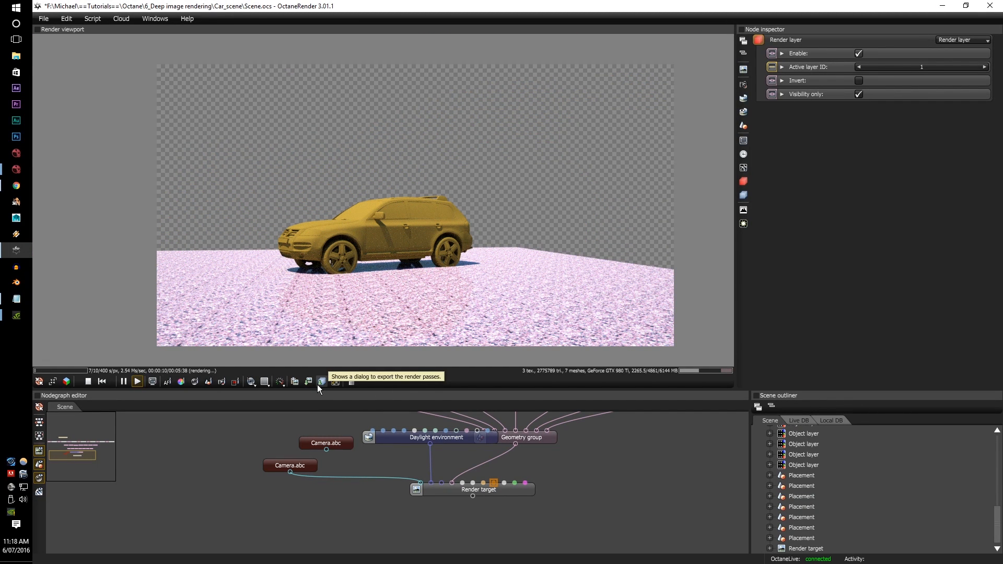
{"action": "mouse_move", "coordinate": [314, 382]}
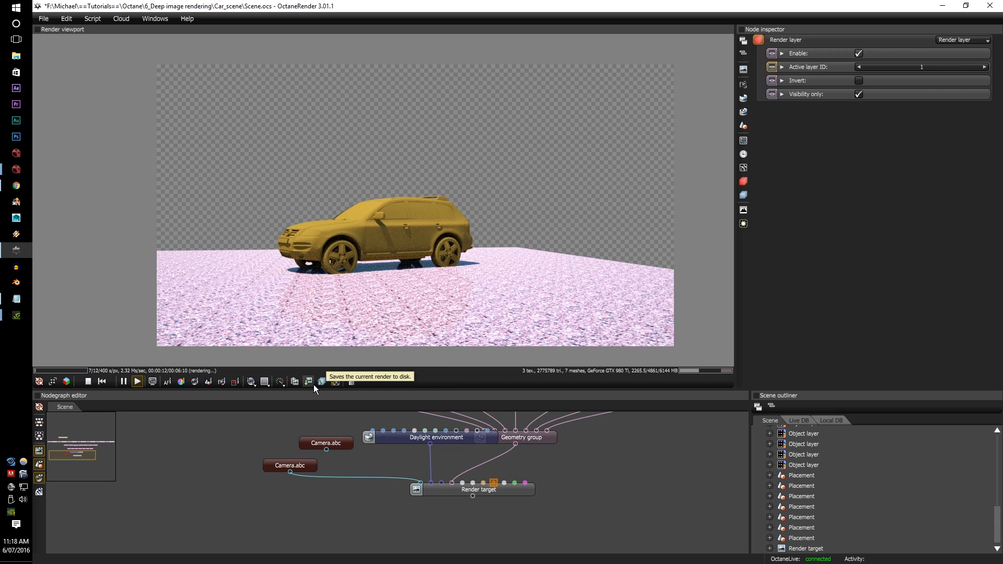
{"action": "mouse_move", "coordinate": [309, 381]}
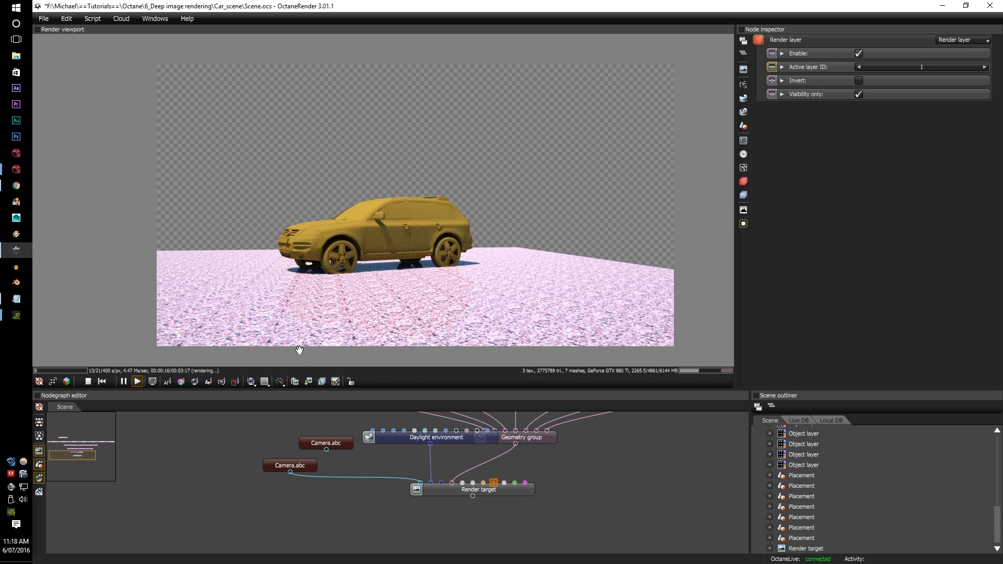
{"action": "mouse_move", "coordinate": [376, 155]}
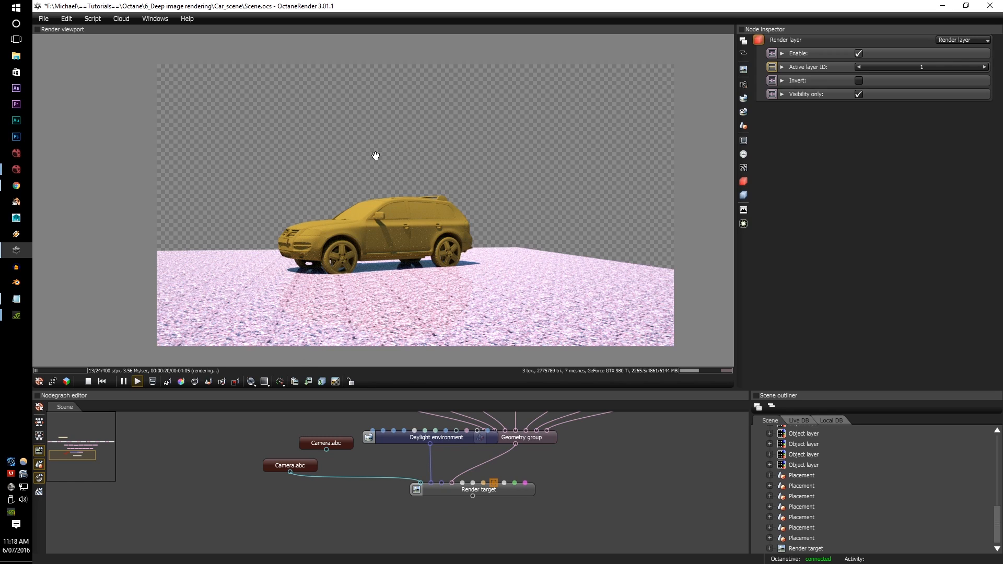
{"action": "left_click", "coordinate": [743, 168]}
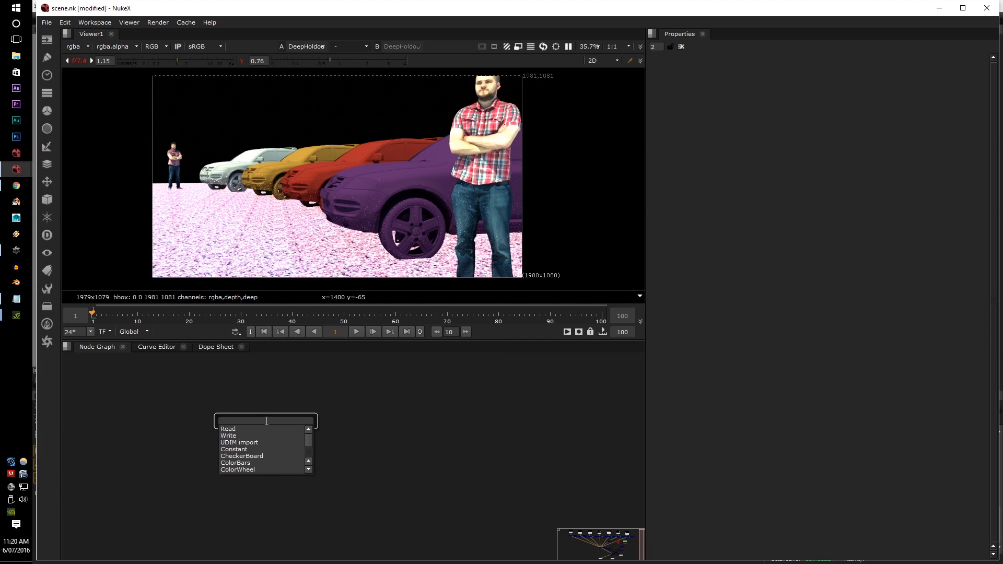
Create a DeepRead node and point it at Deep_image_render.exr in the Car_scene folder
{"action": "type", "text": "deepread"}
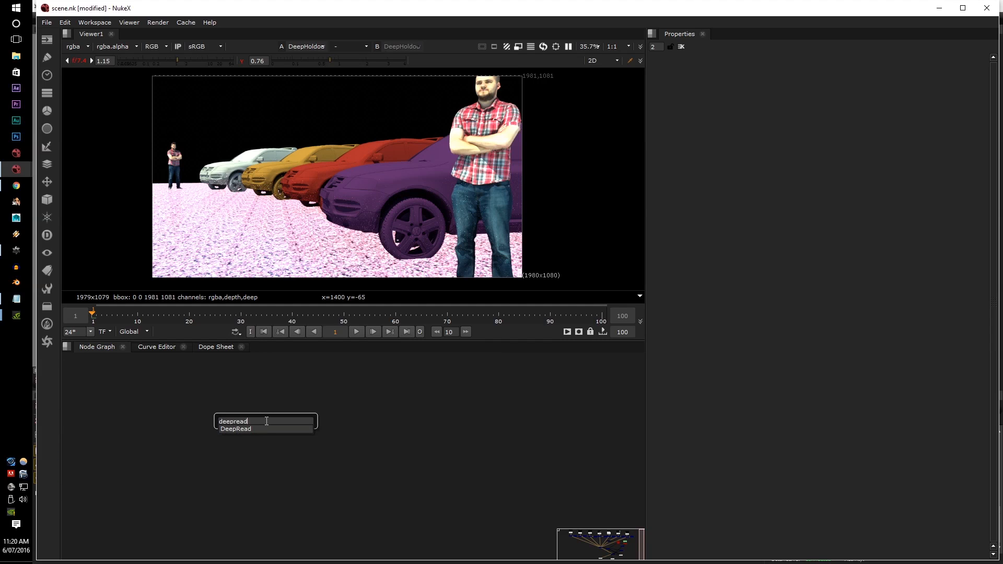
{"action": "left_click", "coordinate": [235, 429]}
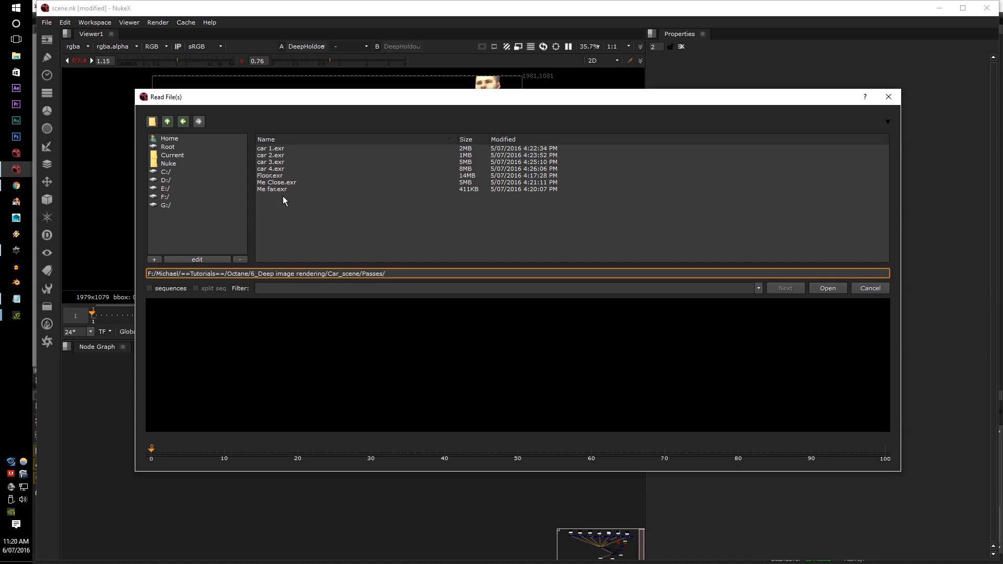
{"action": "left_click", "coordinate": [828, 288]}
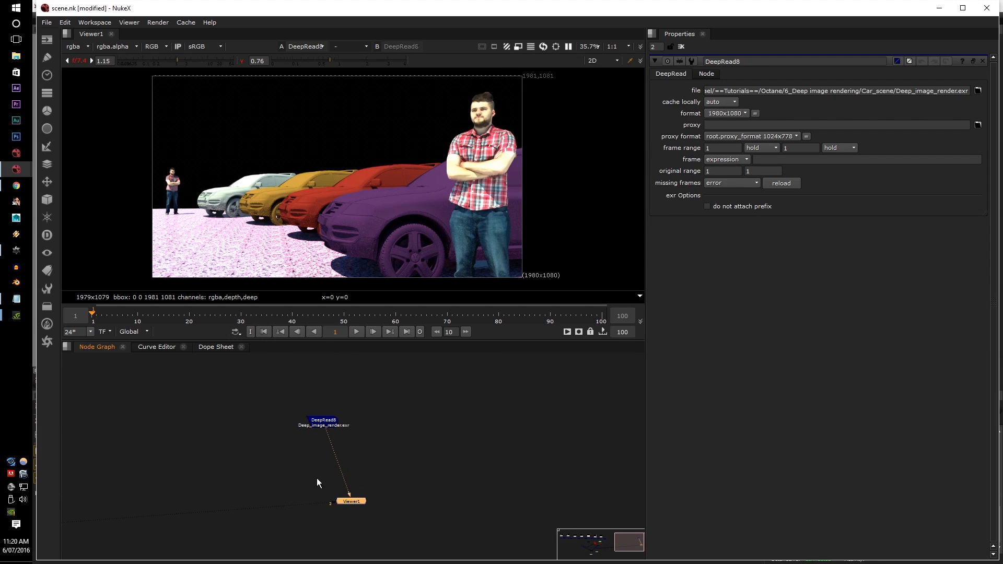
Inspect the render's deep front/back layer and its depth.Z channel in the viewer
{"action": "left_click", "coordinate": [73, 46]}
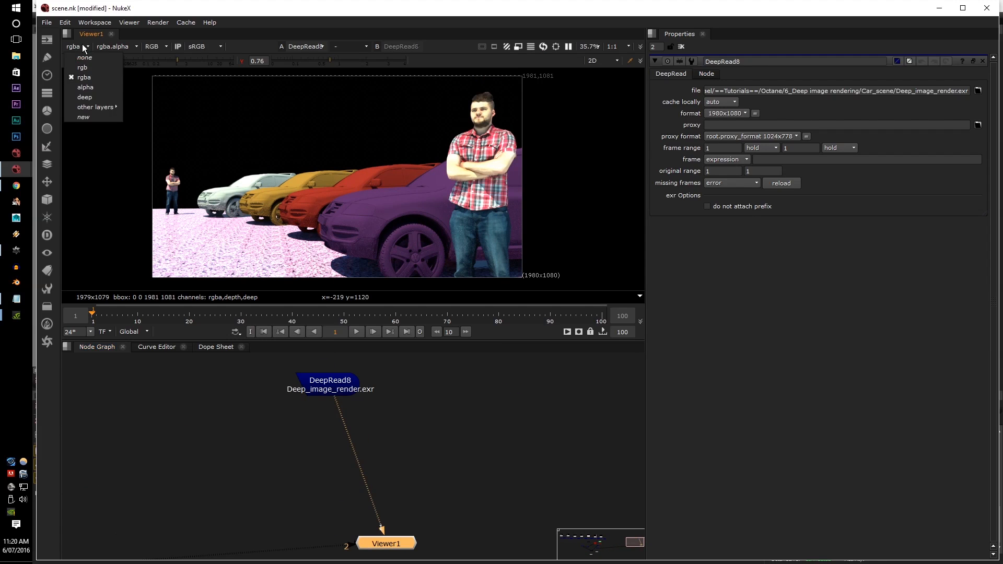
{"action": "mouse_move", "coordinate": [84, 97]}
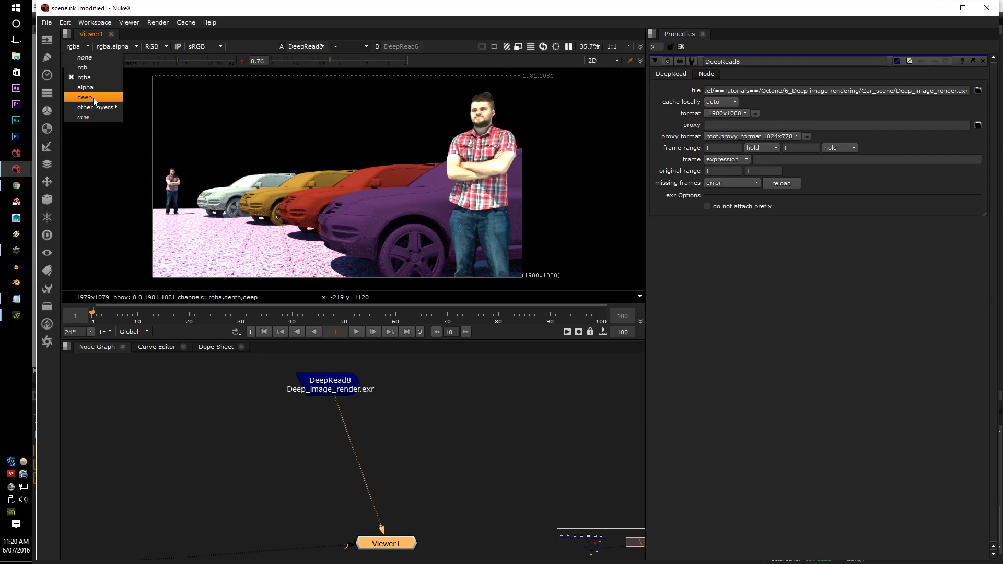
{"action": "left_click", "coordinate": [85, 97]}
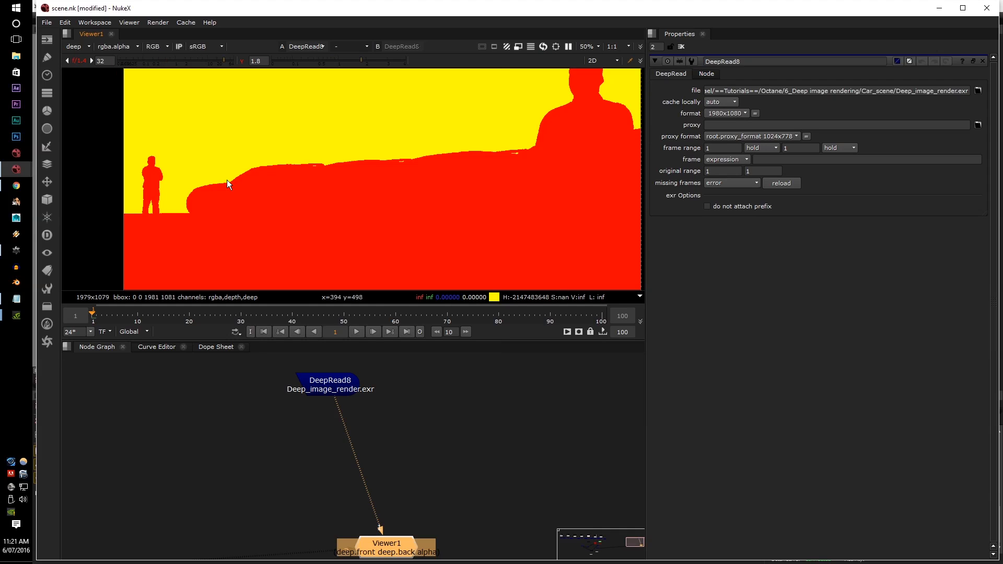
{"action": "left_click", "coordinate": [152, 46]}
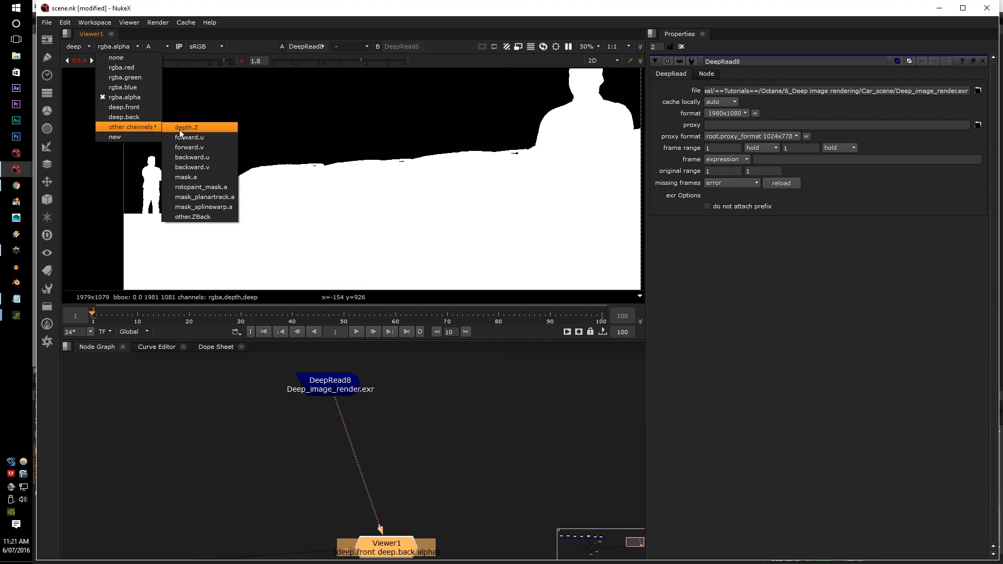
{"action": "left_click", "coordinate": [186, 126]}
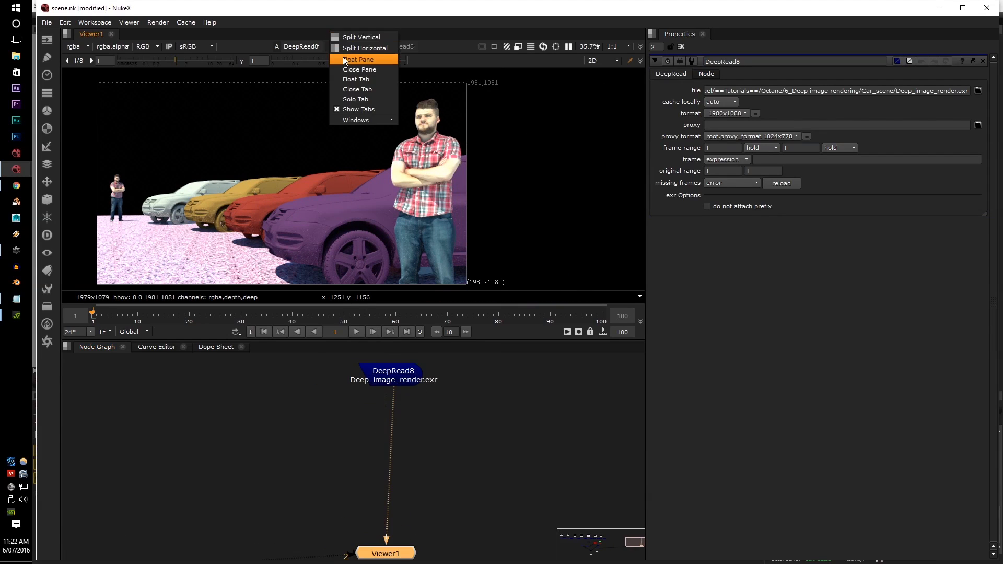
Split the viewer vertically and feed the DeepRead into a DeepToPoints node driven by a new Camera
{"action": "left_click", "coordinate": [356, 120]}
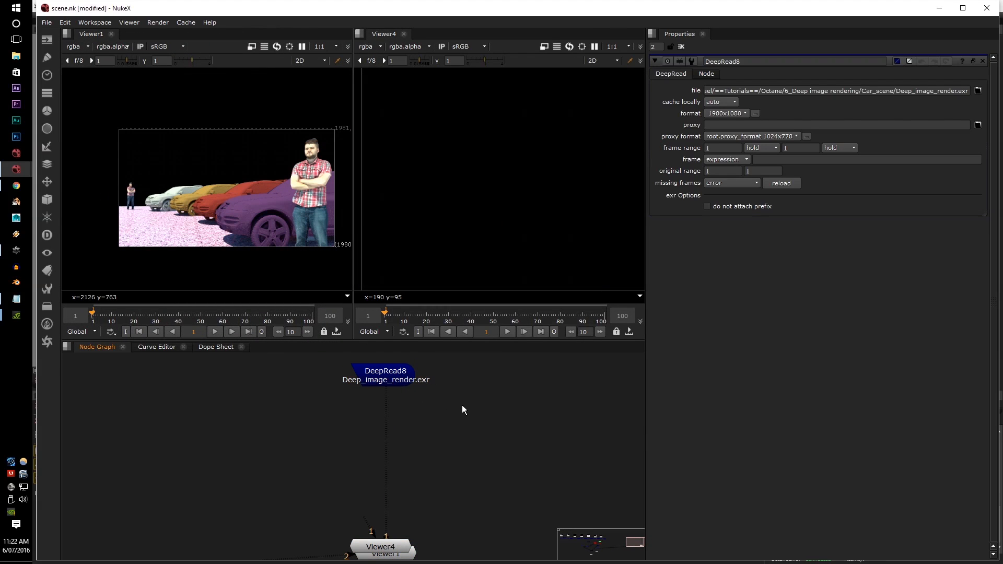
{"action": "type", "text": "dee"}
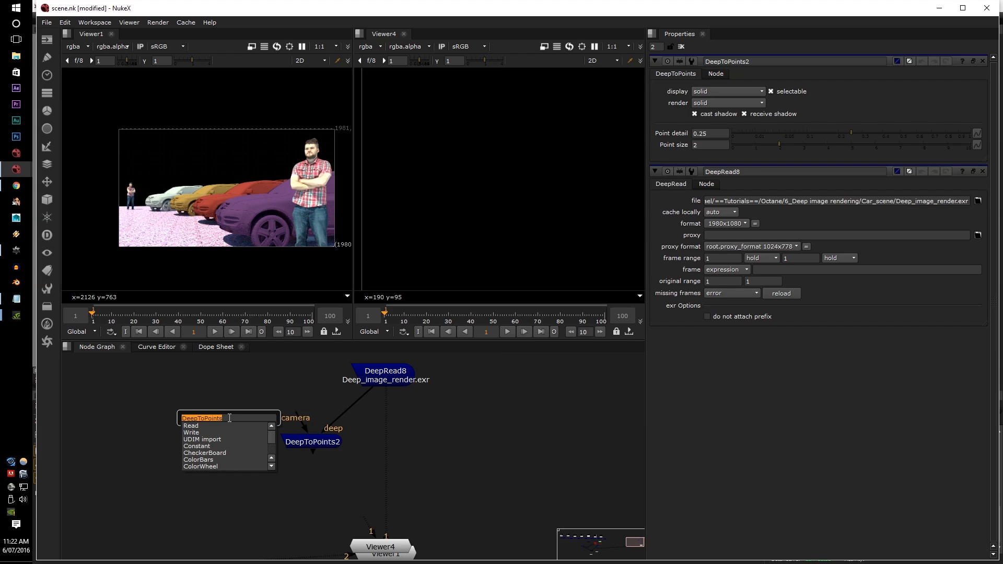
{"action": "type", "text": "cam"}
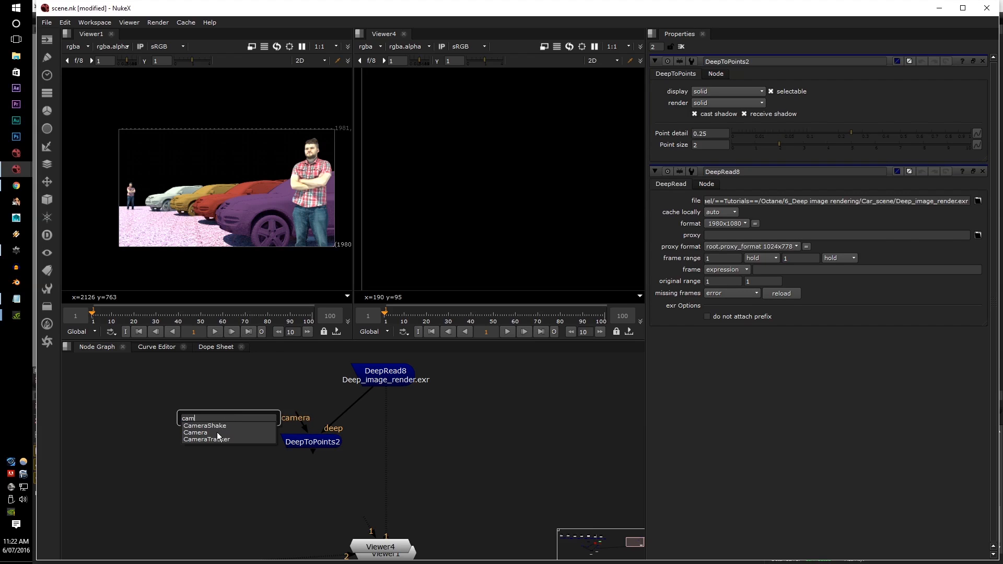
{"action": "left_click", "coordinate": [195, 433]}
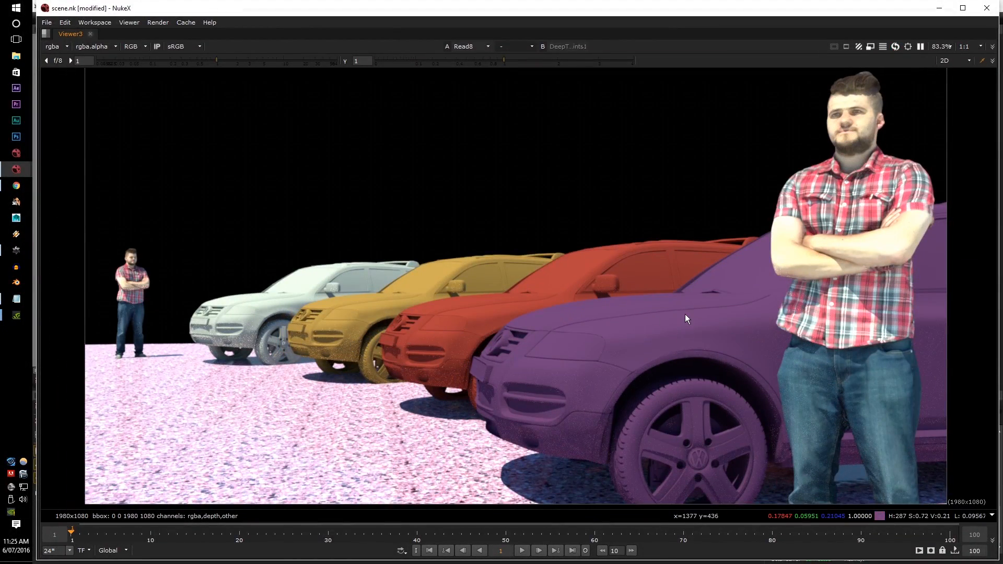
{"action": "mouse_move", "coordinate": [127, 278]}
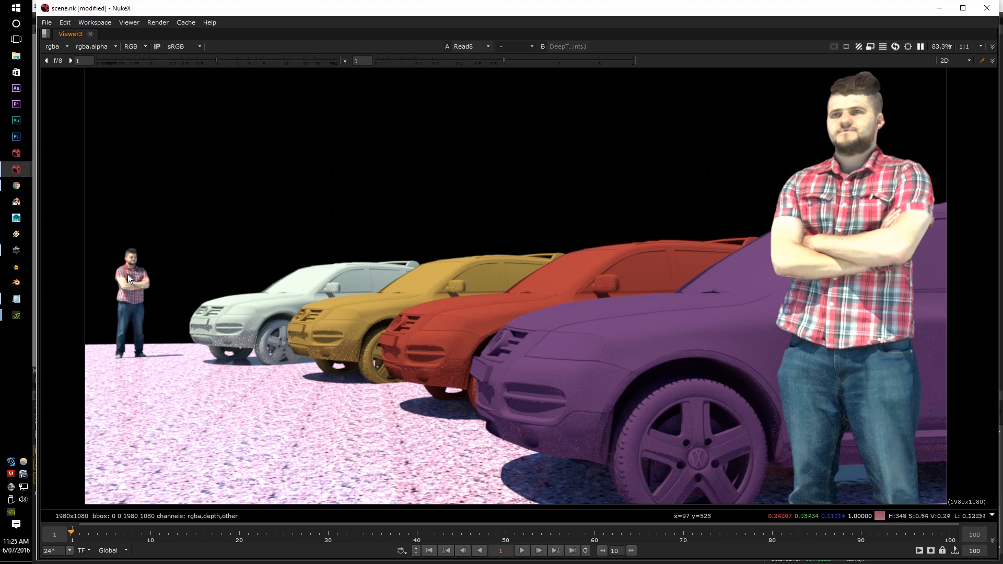
{"action": "scroll", "scroll_direction": "up", "scroll_amount": 3}
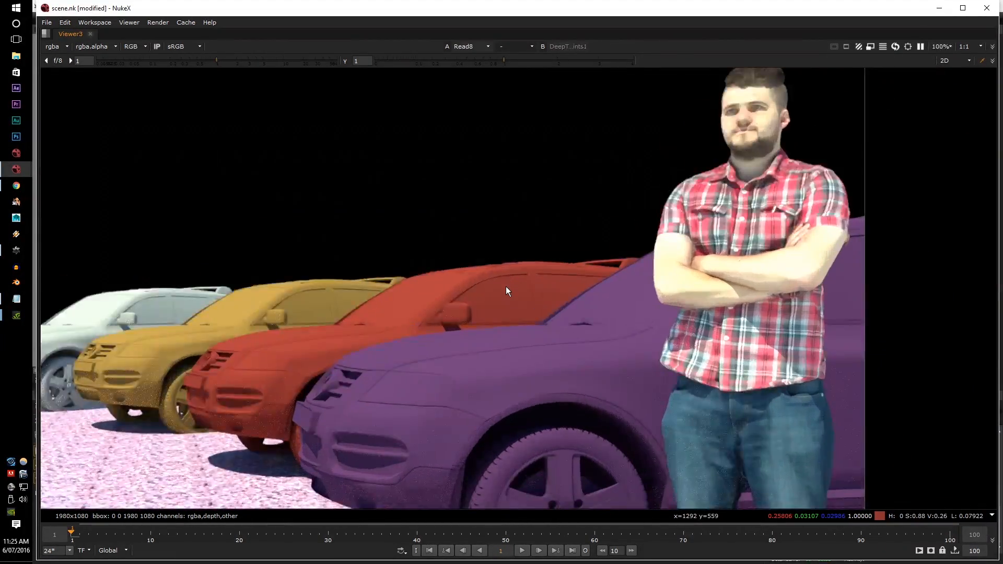
{"action": "scroll", "scroll_direction": "down", "scroll_amount": 3}
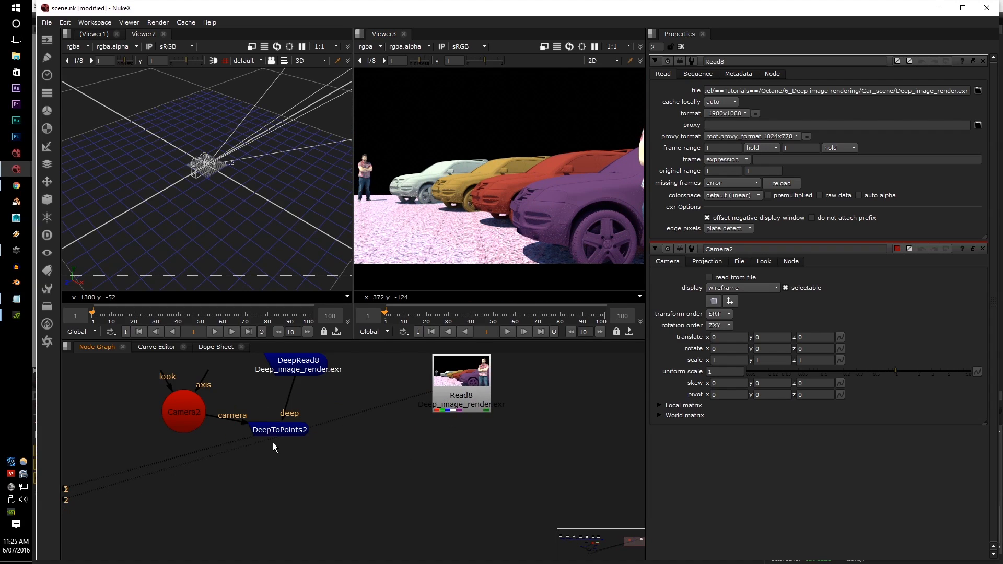
Add a DeepCrop after the DeepRead and try znear 1000 with zfar 18000
{"action": "left_click", "coordinate": [280, 429]}
{"action": "type", "text": "dee"}
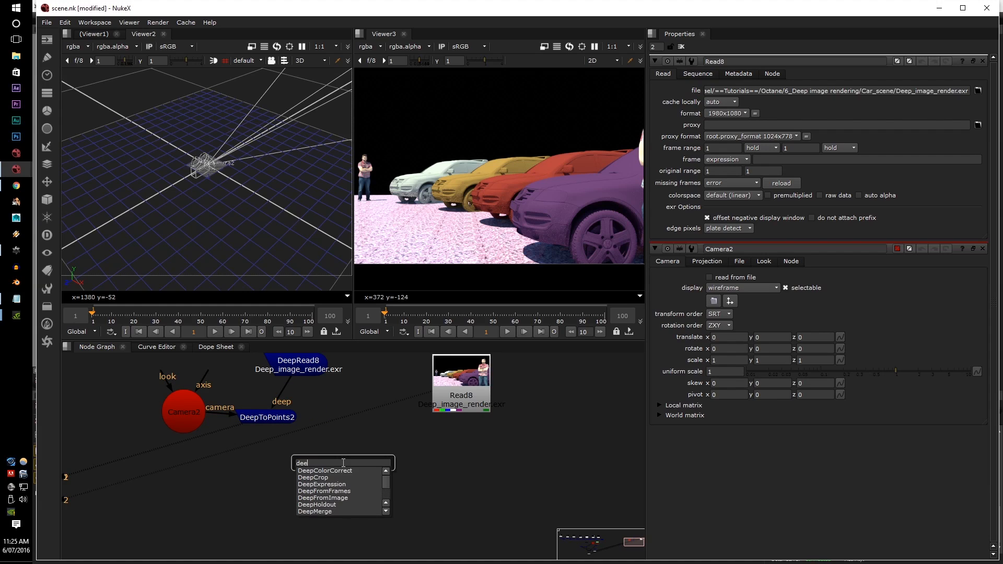
{"action": "left_click", "coordinate": [312, 478]}
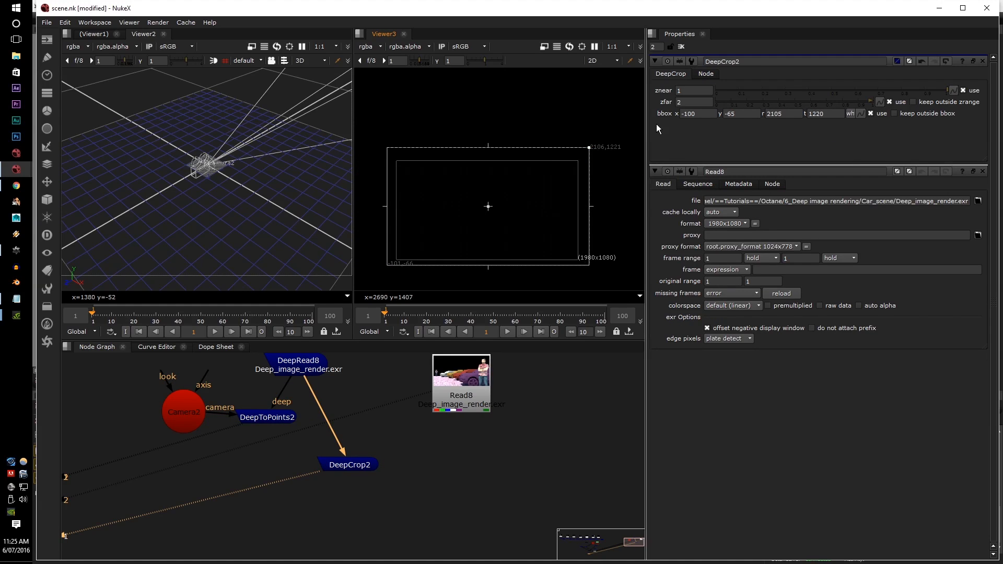
{"action": "triple_click", "coordinate": [693, 89]}
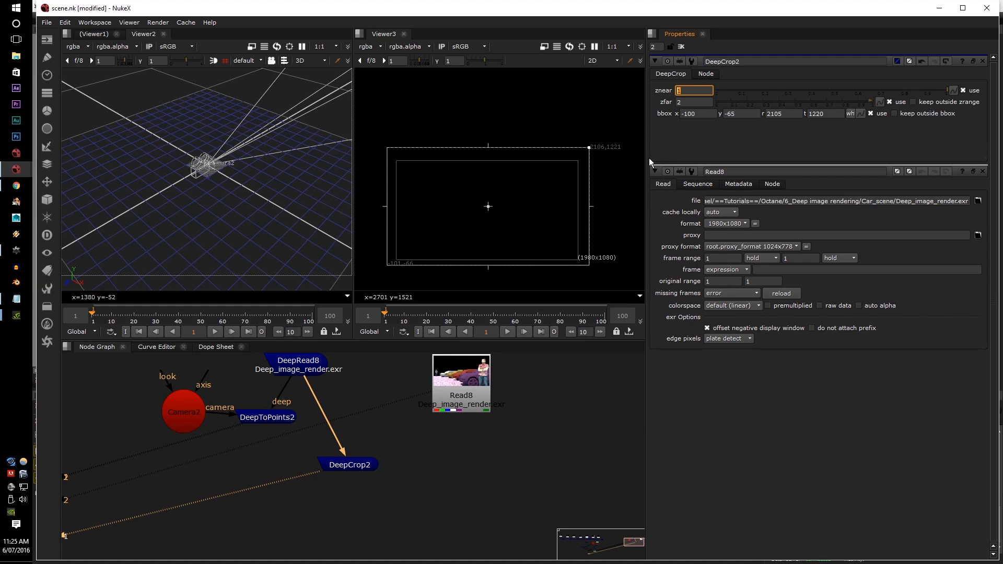
{"action": "type", "text": "1000"}
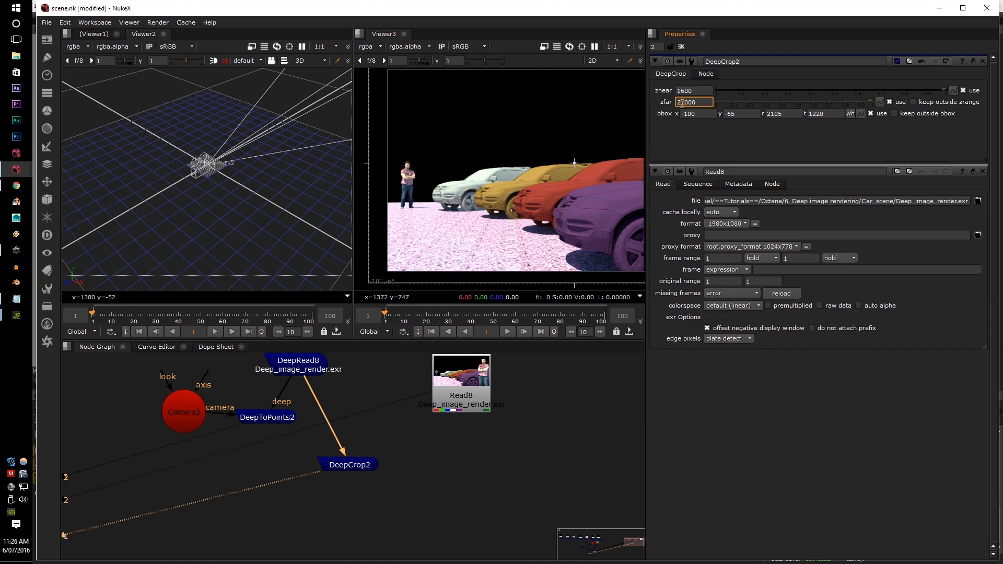
{"action": "type", "text": "18000"}
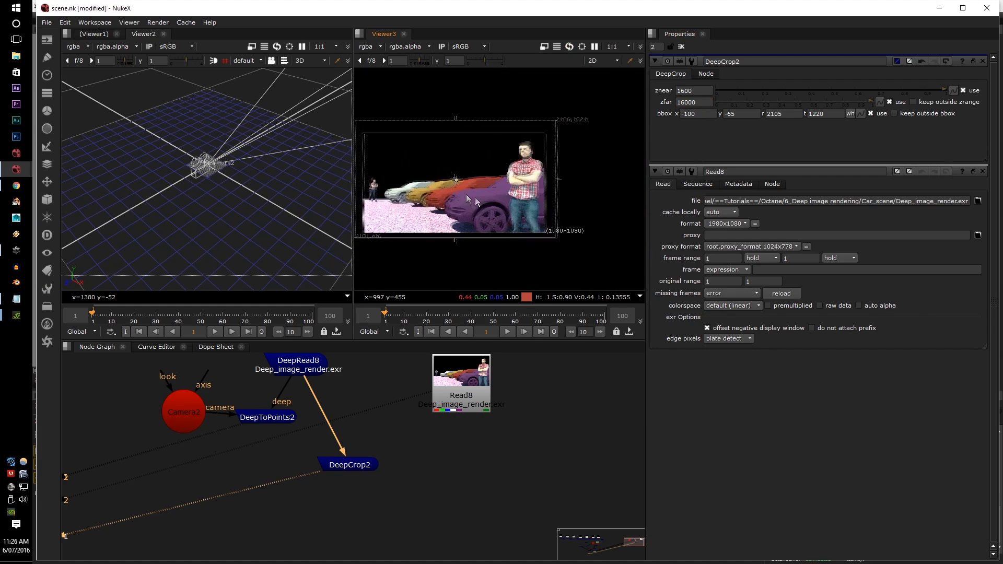
Refine the DeepCrop limits, trying znear 25000 then settling zfar at 13000 to isolate the cars
{"action": "triple_click", "coordinate": [693, 90]}
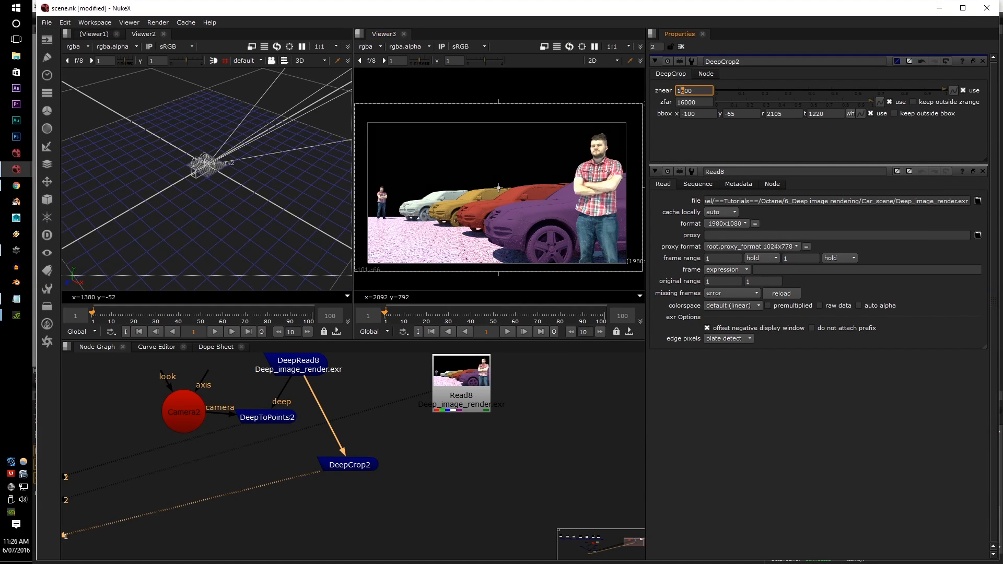
{"action": "type", "text": "25000"}
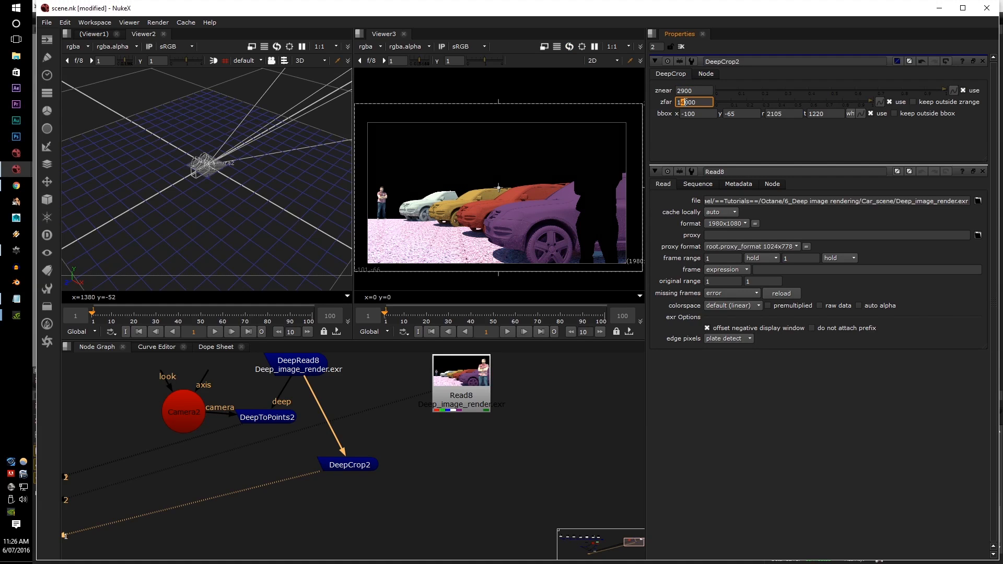
{"action": "type", "text": "13000"}
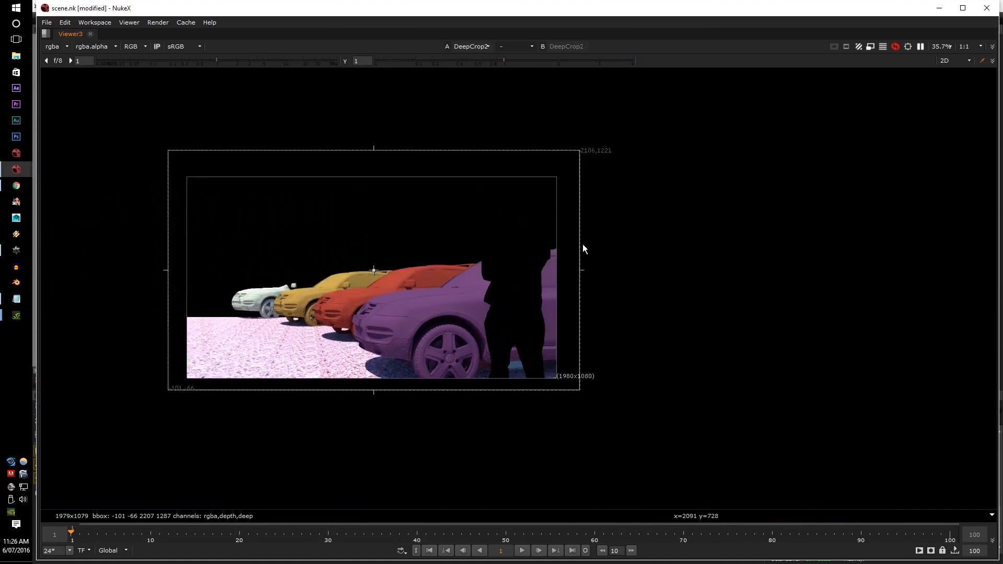
Zoom the Node Graph back out to the main deep composite with DeepCrop1 and DeepCrop2
{"action": "scroll", "scroll_direction": "up", "scroll_amount": 3}
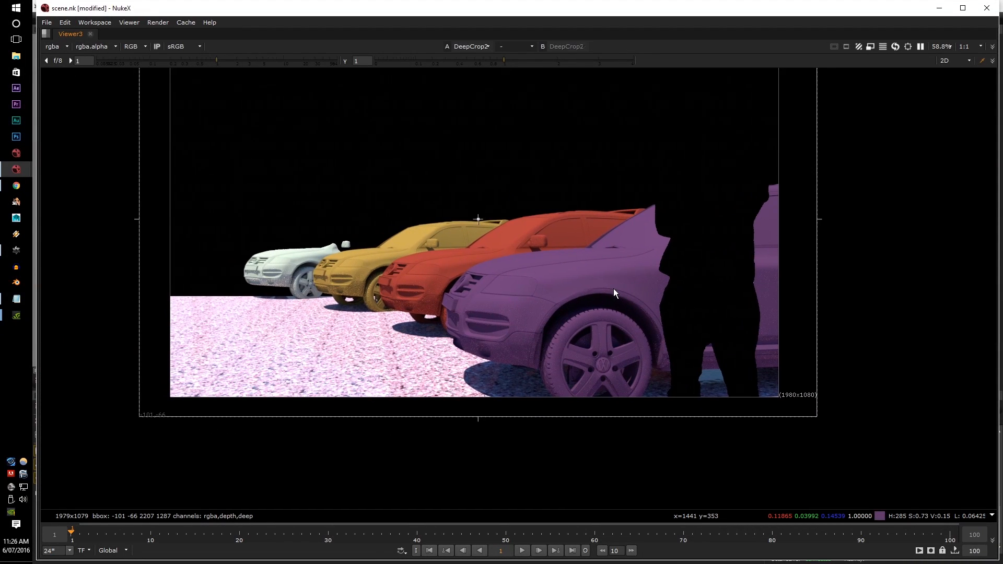
{"action": "mouse_move", "coordinate": [613, 290]}
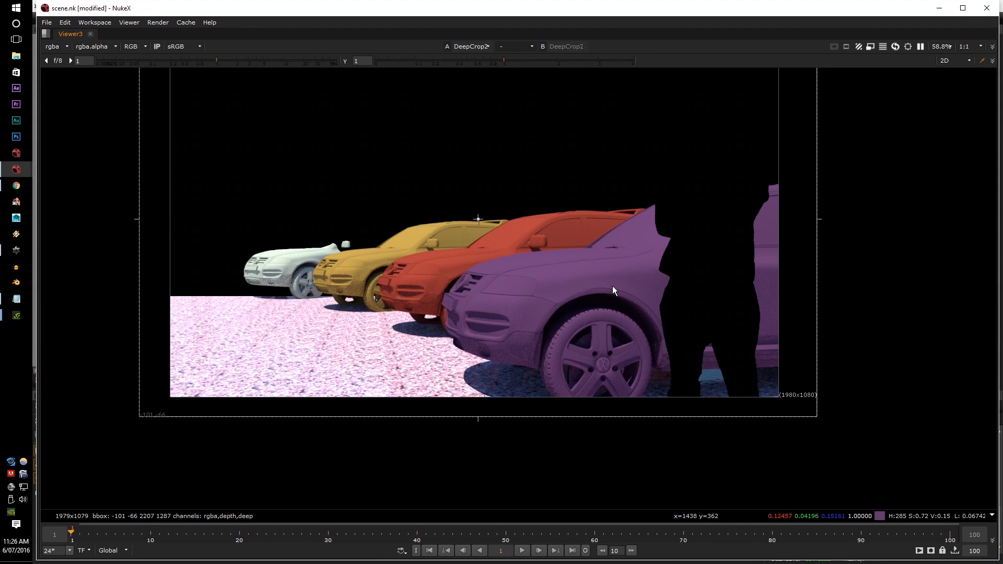
{"action": "mouse_move", "coordinate": [560, 246]}
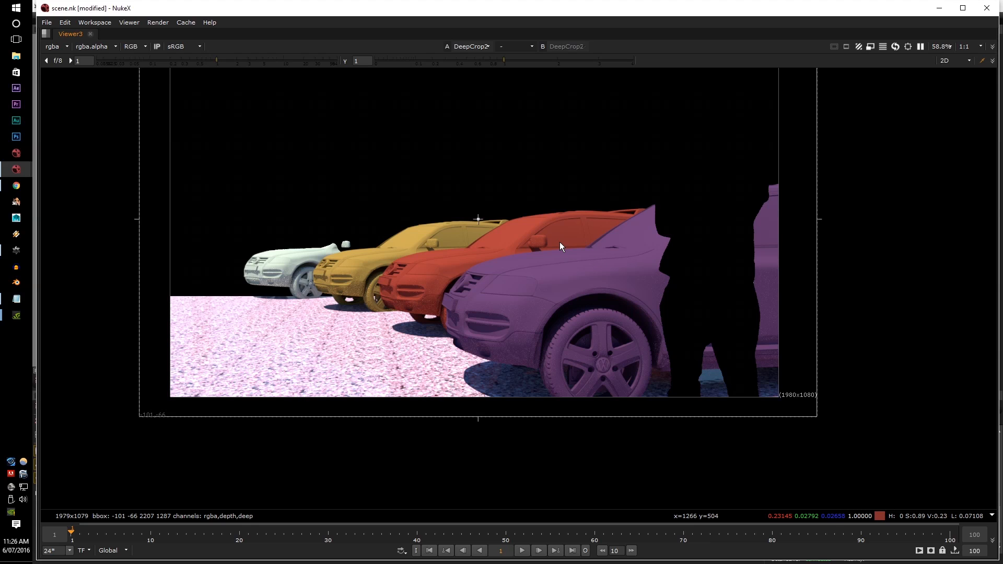
{"action": "mouse_move", "coordinate": [274, 237]}
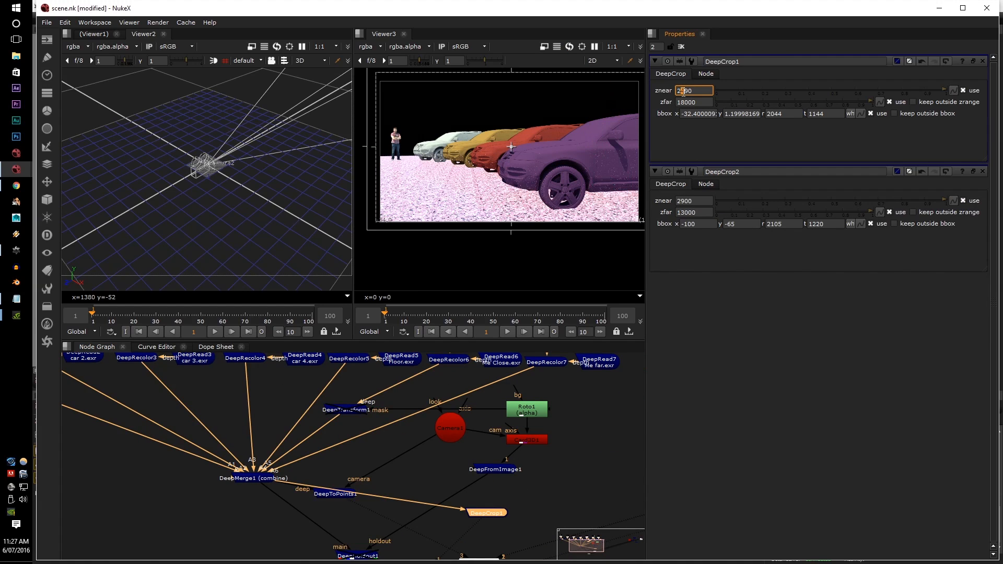
Enter DeepCrop1's depth range values, then view DeepCrop2's output for comparison
{"action": "type", "text": "2490"}
{"action": "left_click", "coordinate": [694, 101]}
{"action": "type", "text": "13500"}
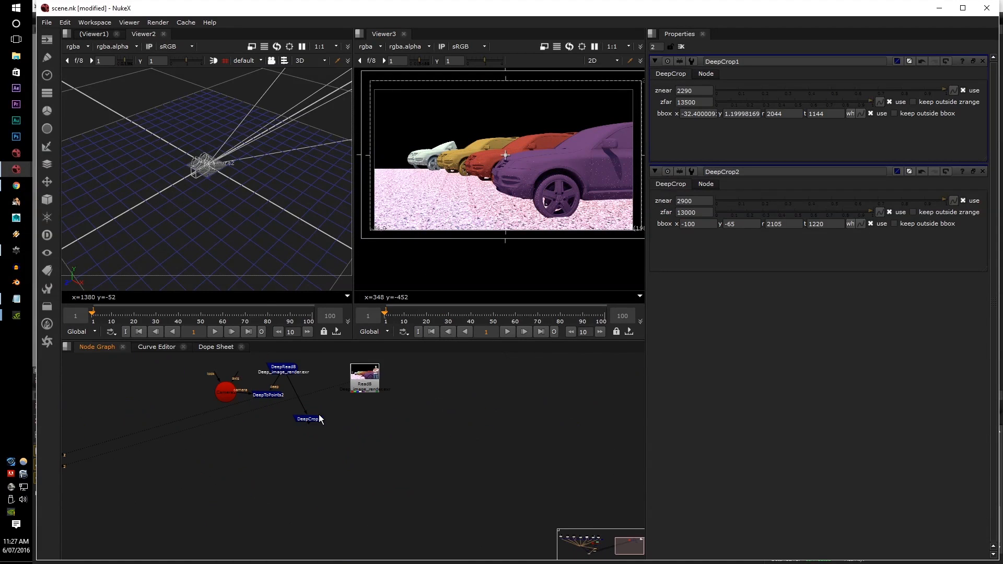
{"action": "left_click", "coordinate": [308, 419]}
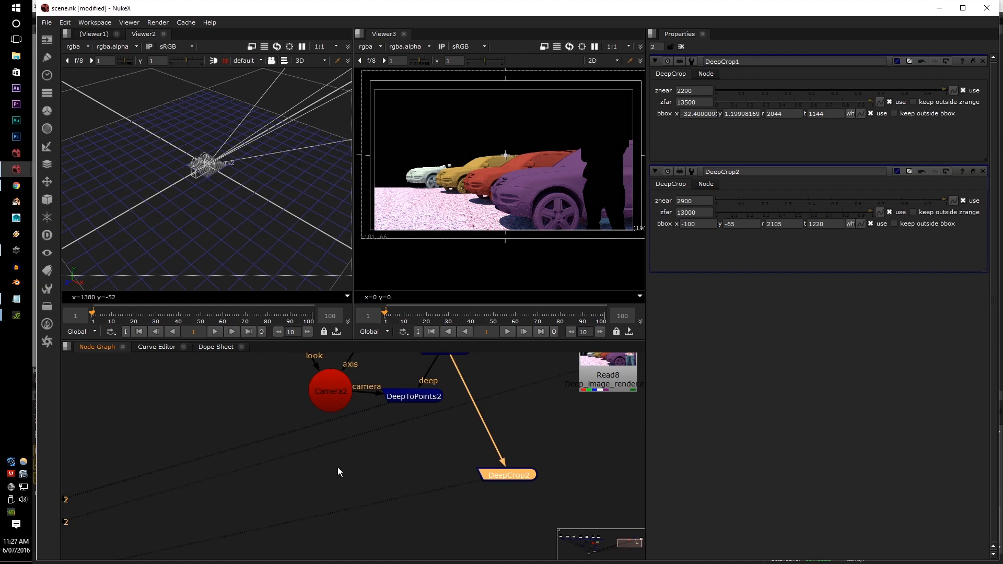
{"action": "mouse_move", "coordinate": [275, 425]}
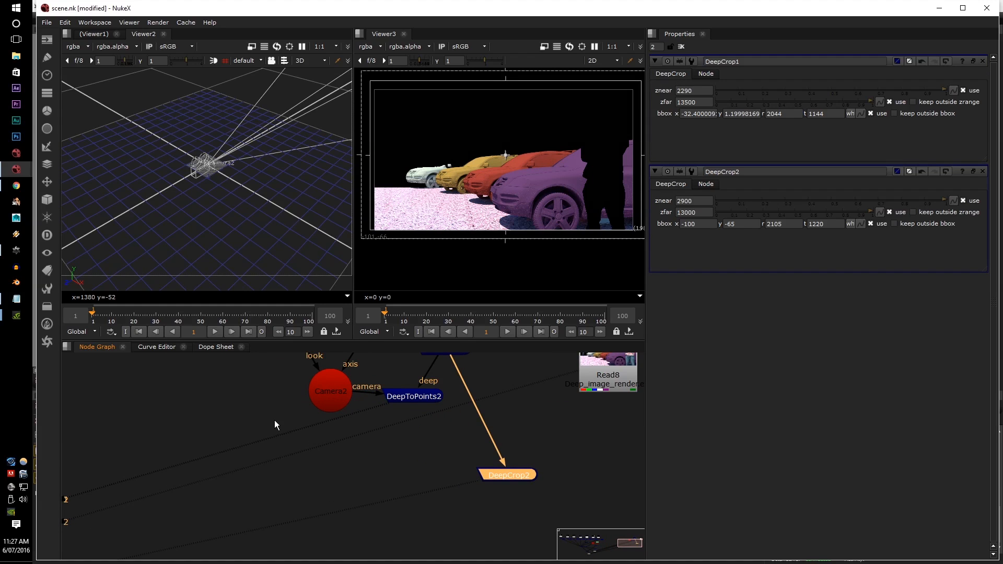
{"action": "mouse_move", "coordinate": [287, 406]}
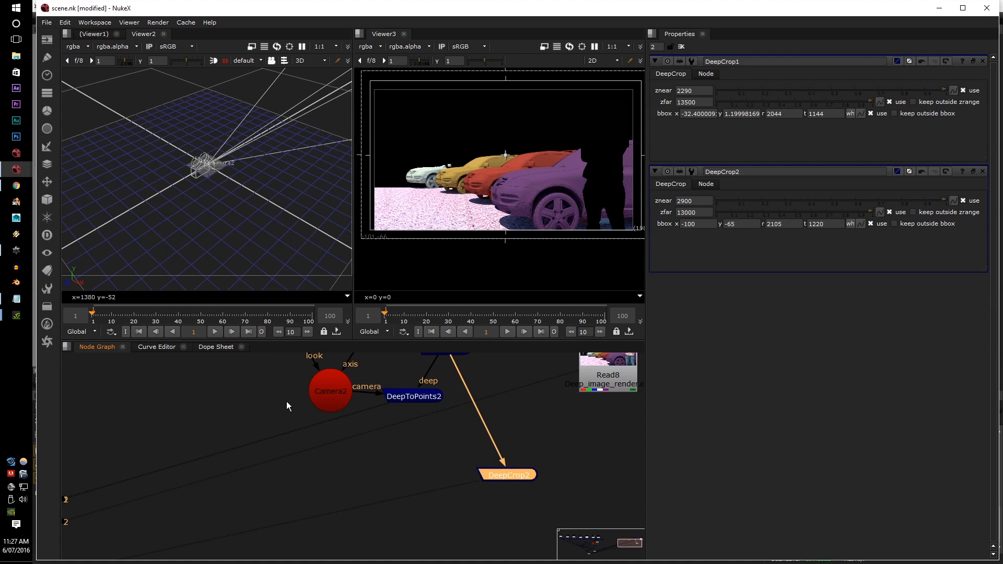
{"action": "mouse_move", "coordinate": [366, 270]}
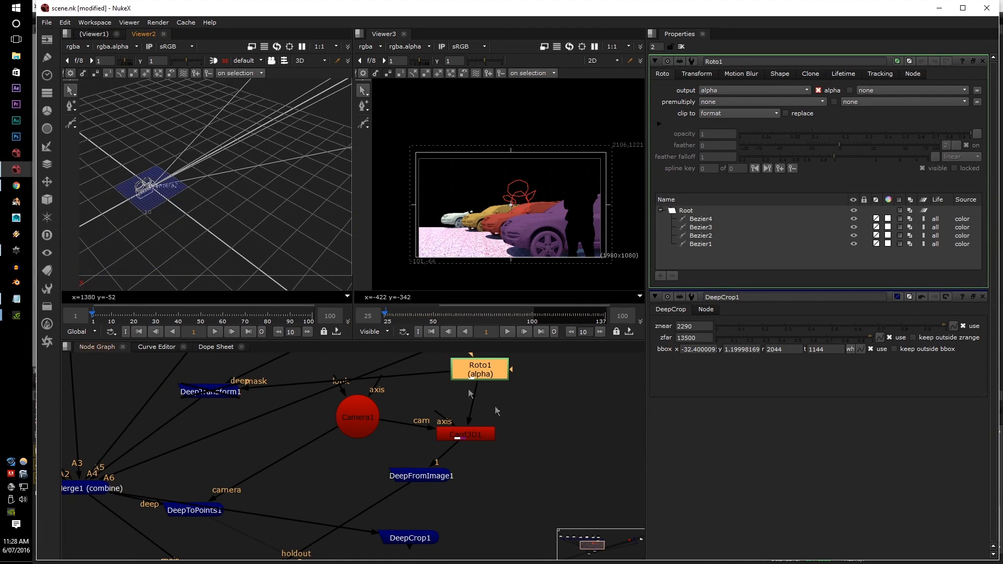
Show Roto1's shapes and position Card3D1 at -2290, 530, -3800 with scale 8000
{"action": "left_click", "coordinate": [299, 60]}
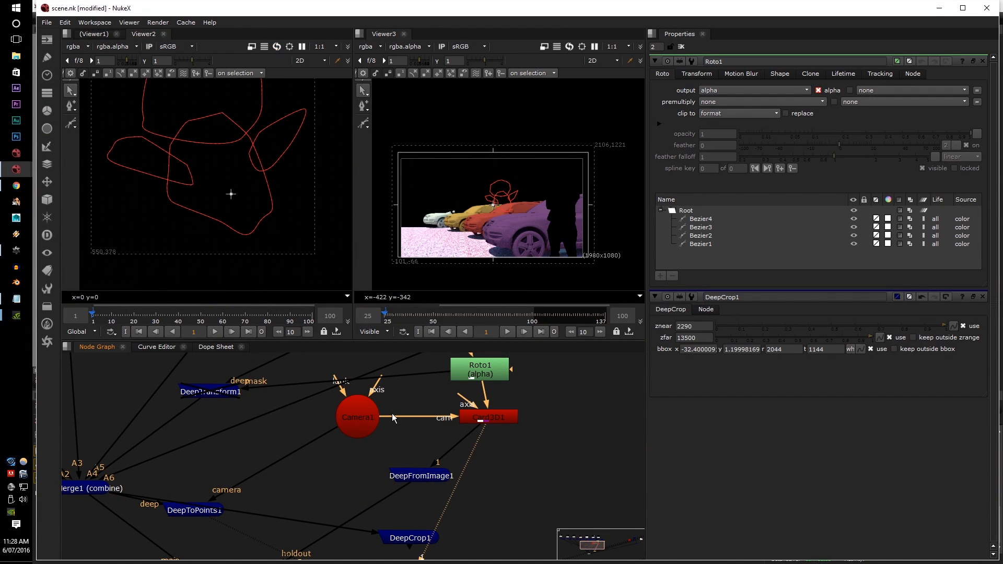
{"action": "left_click", "coordinate": [358, 417]}
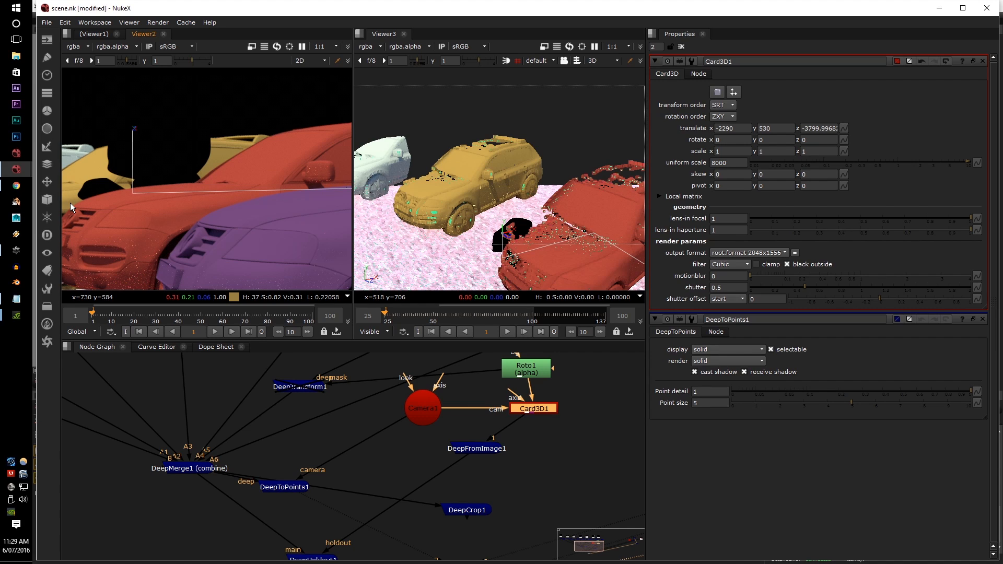
{"action": "mouse_move", "coordinate": [477, 199]}
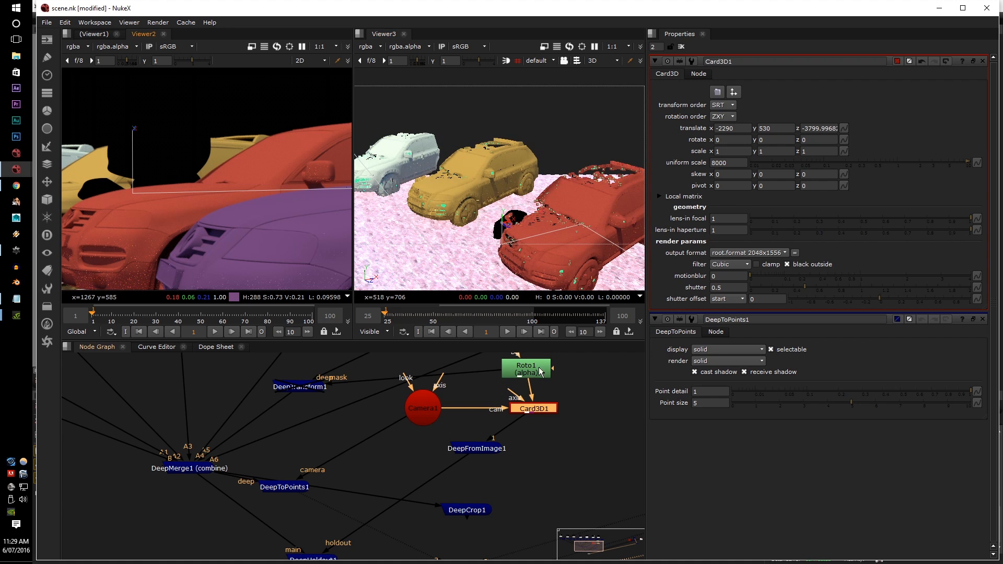
{"action": "mouse_move", "coordinate": [567, 416]}
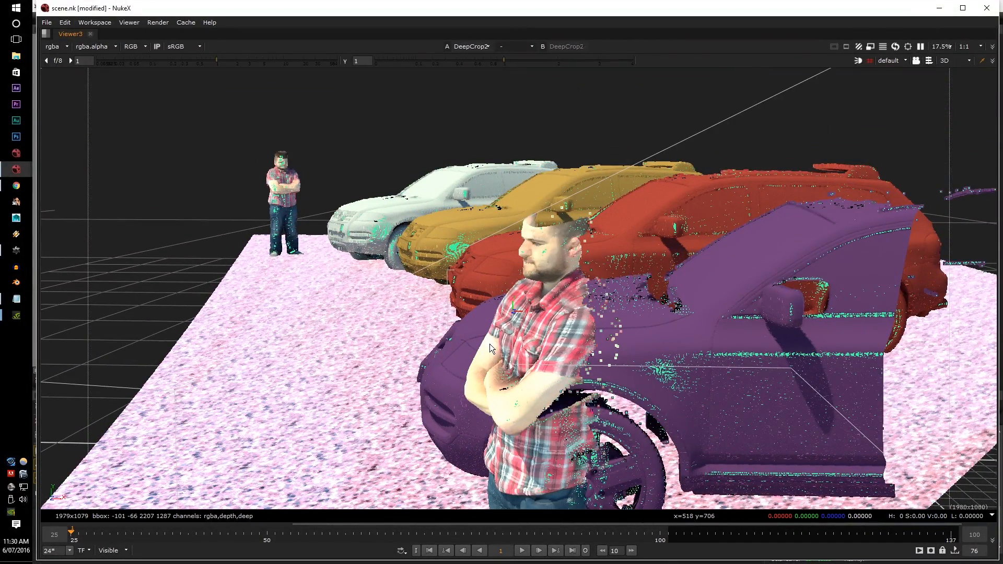
{"action": "mouse_move", "coordinate": [469, 369]}
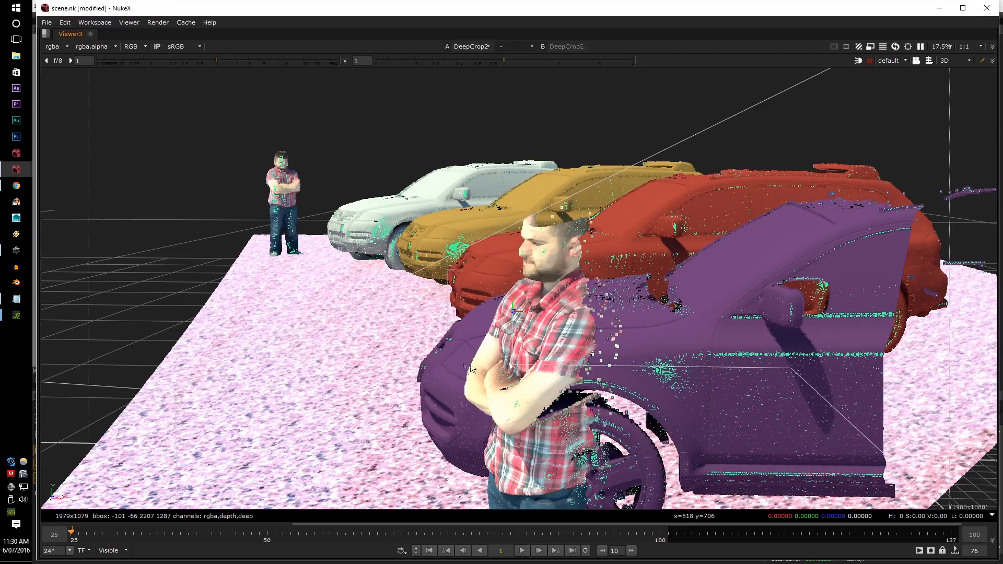